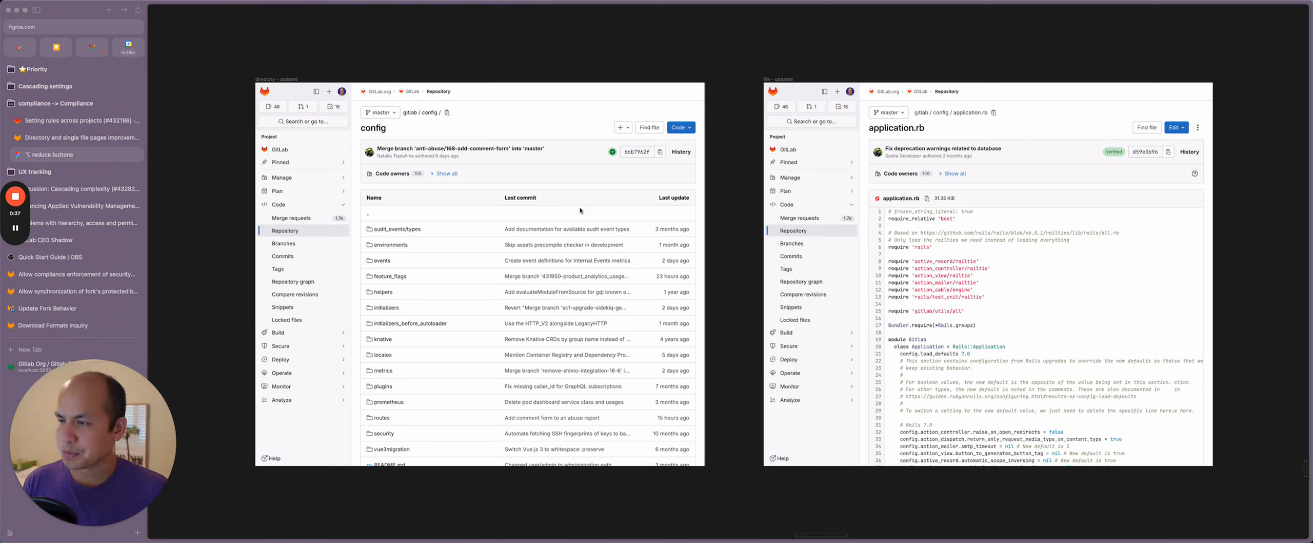
mouse_move(420, 99)
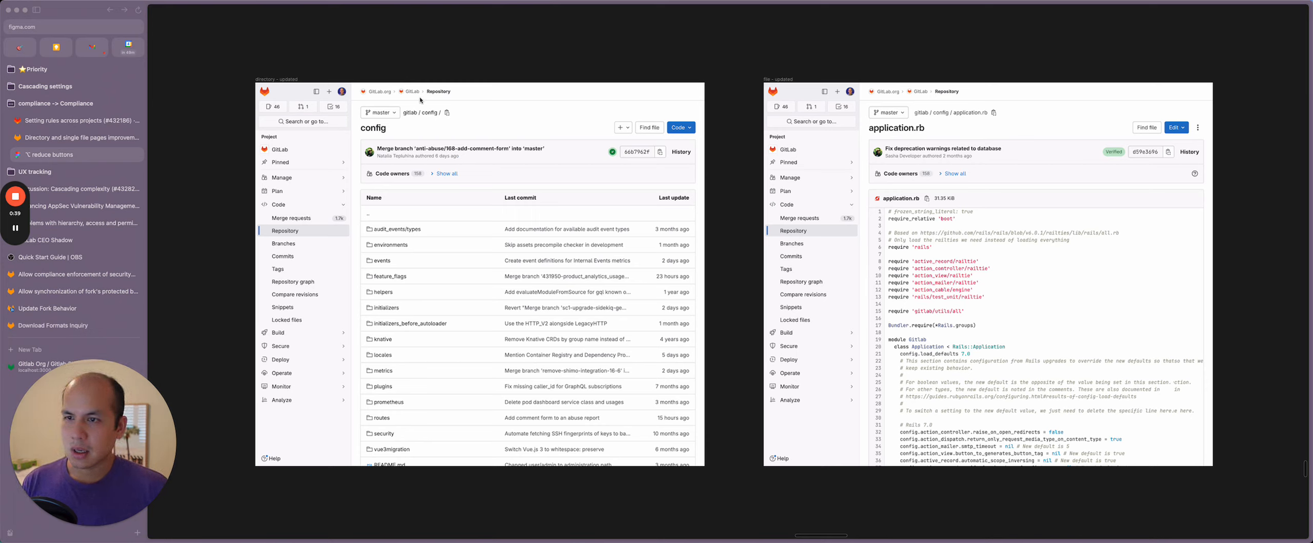
mouse_move(714, 222)
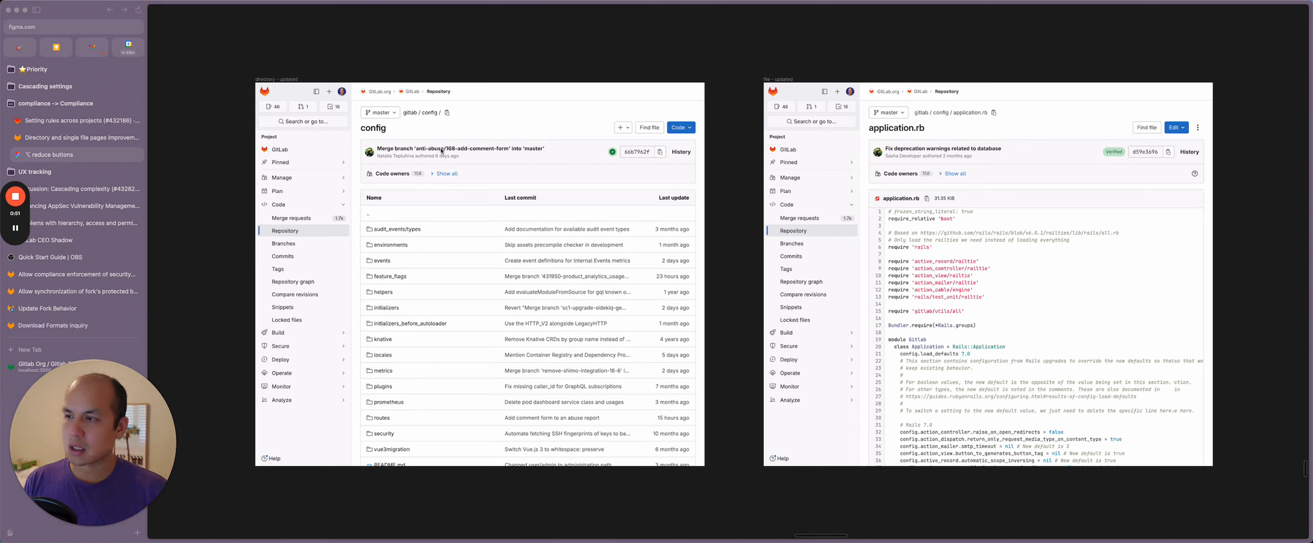
mouse_move(518, 168)
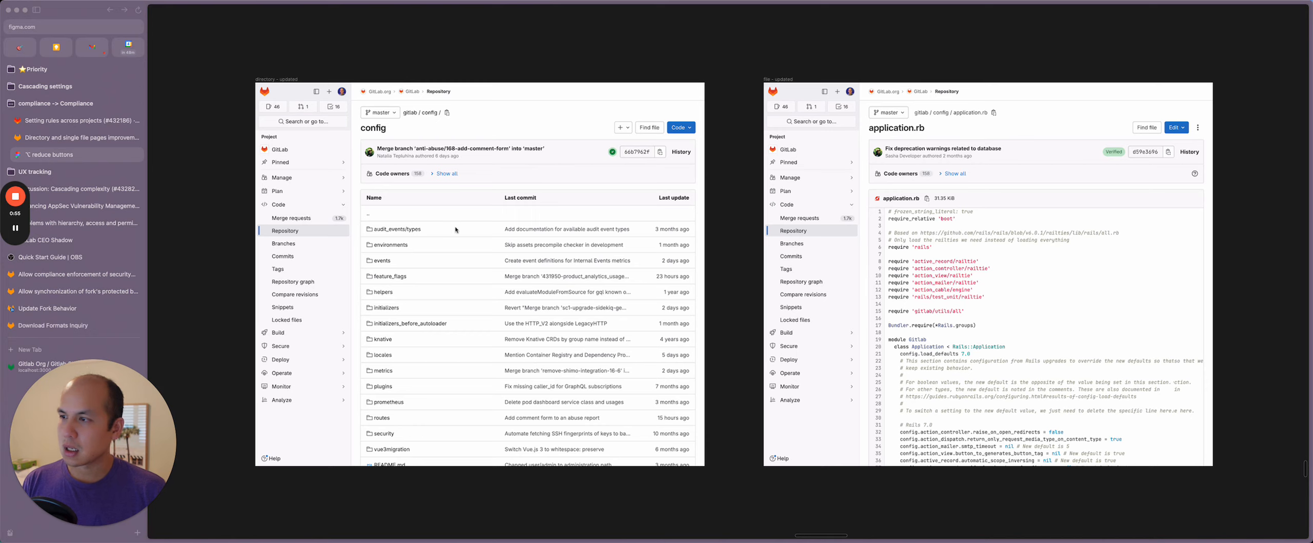
mouse_move(332, 47)
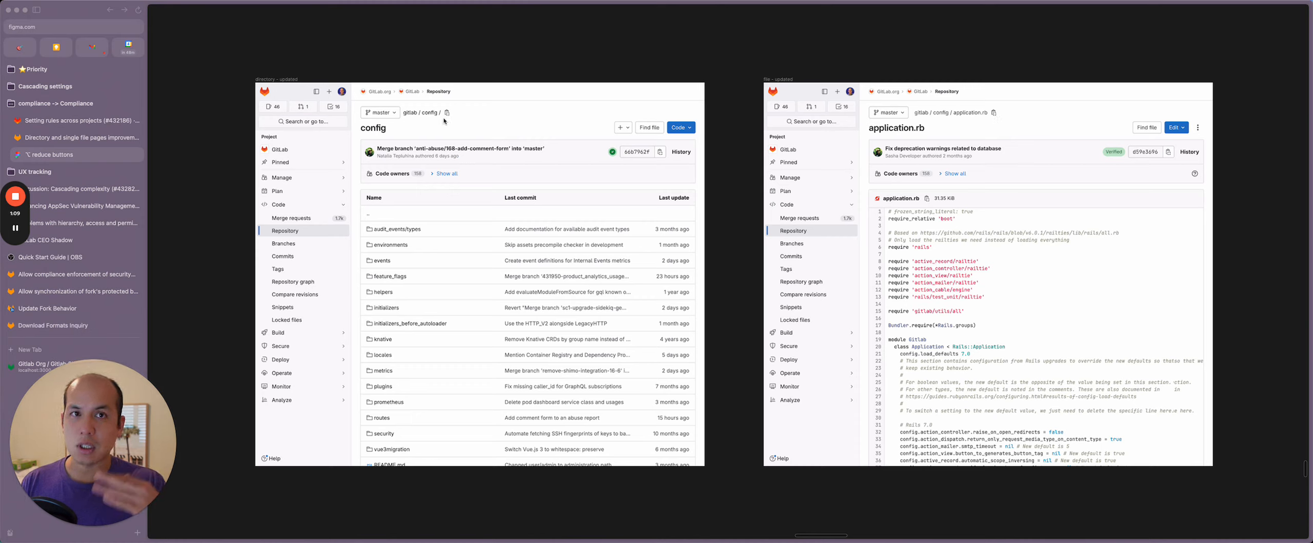
mouse_move(485, 111)
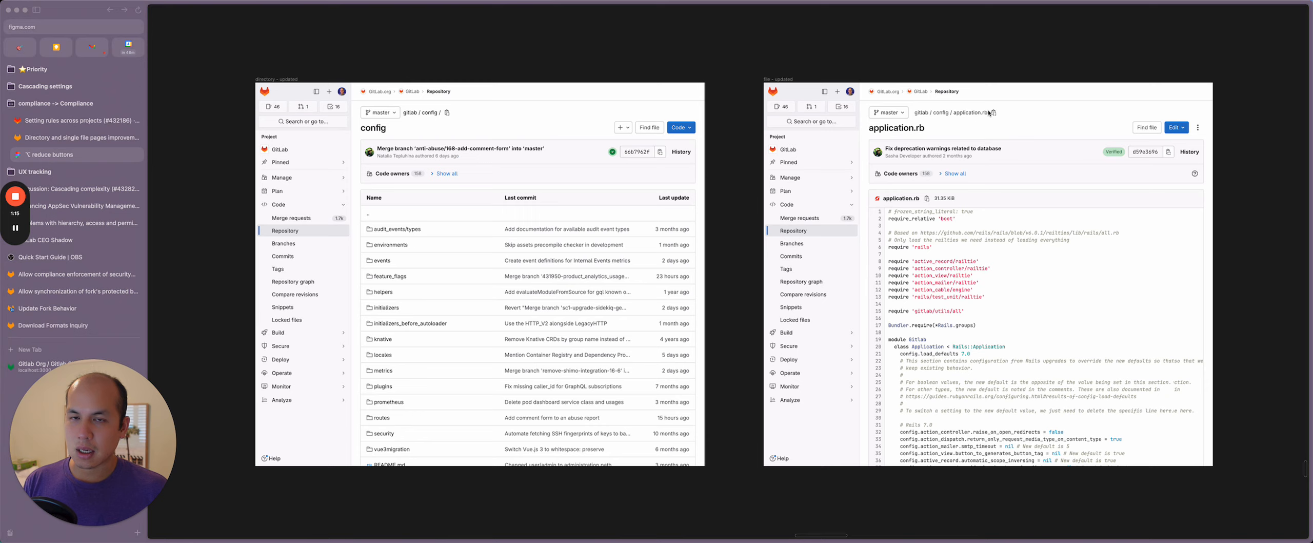
mouse_move(834, 123)
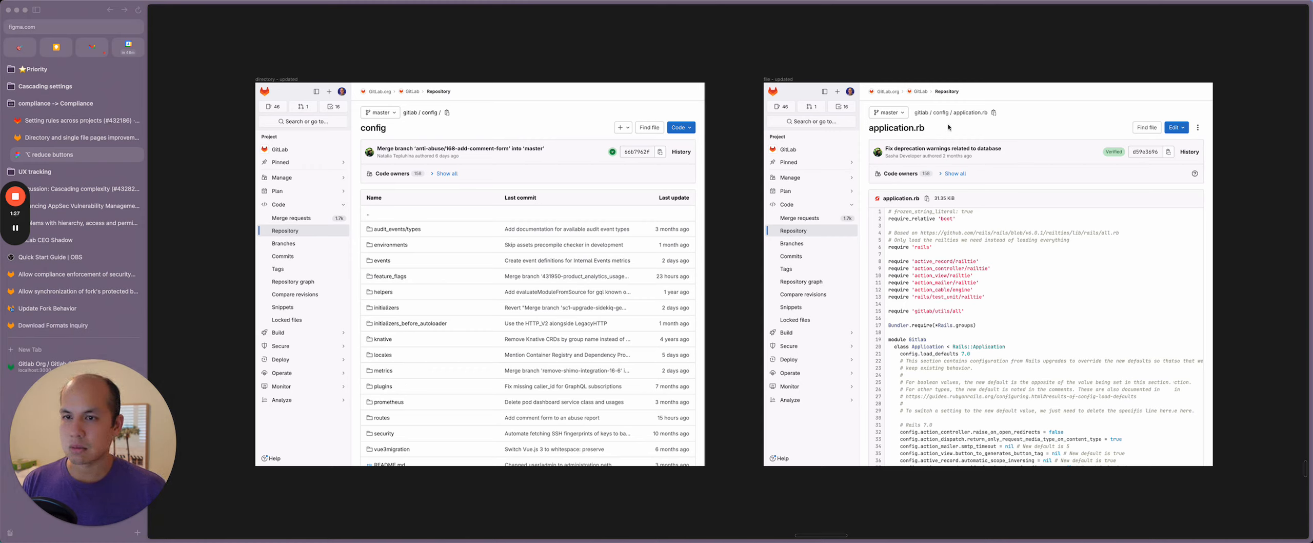
mouse_move(937, 127)
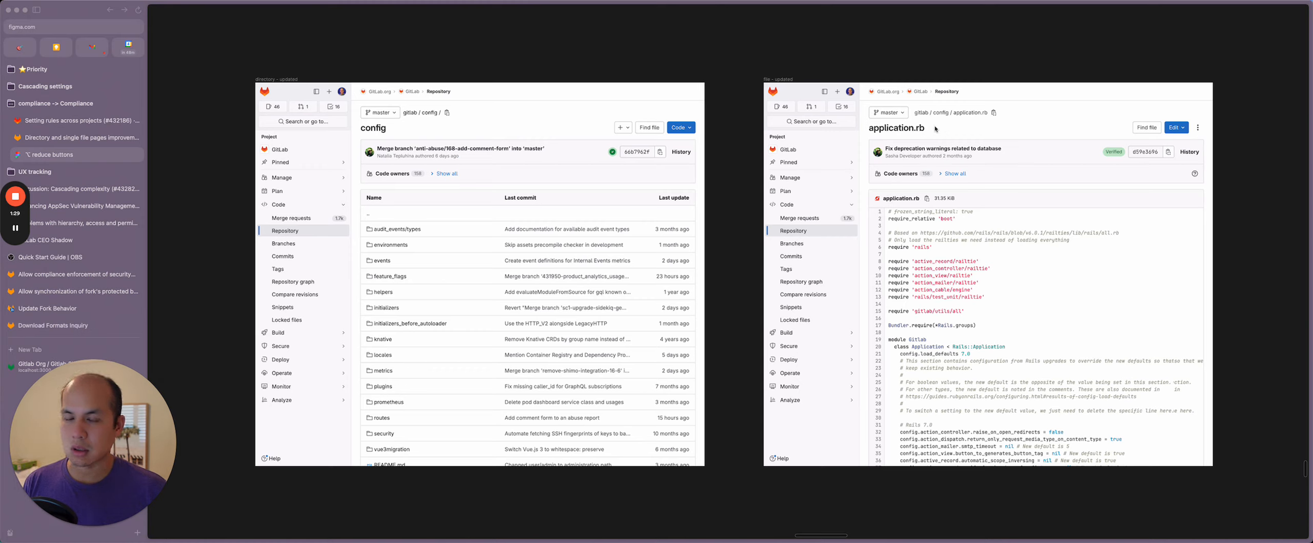
mouse_move(730, 106)
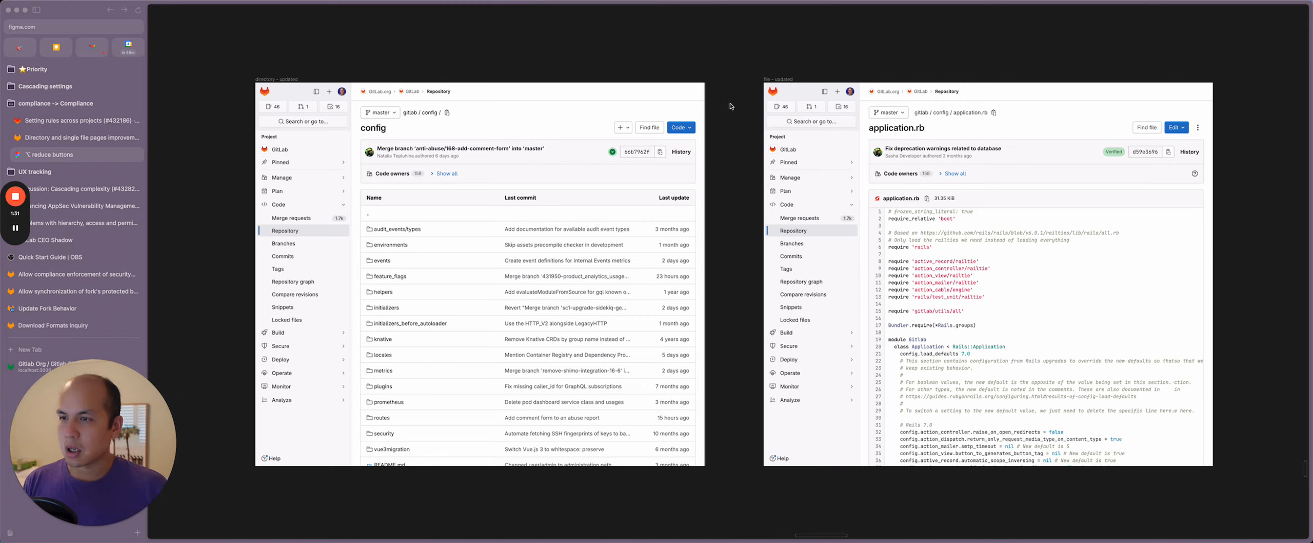
mouse_move(1244, 171)
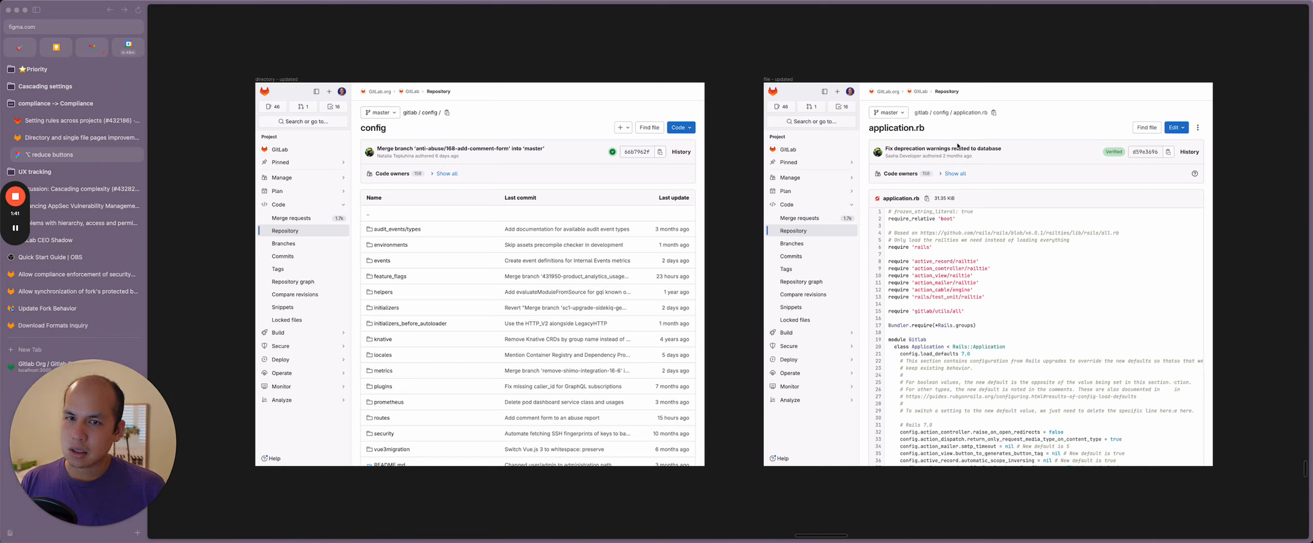
mouse_move(1159, 126)
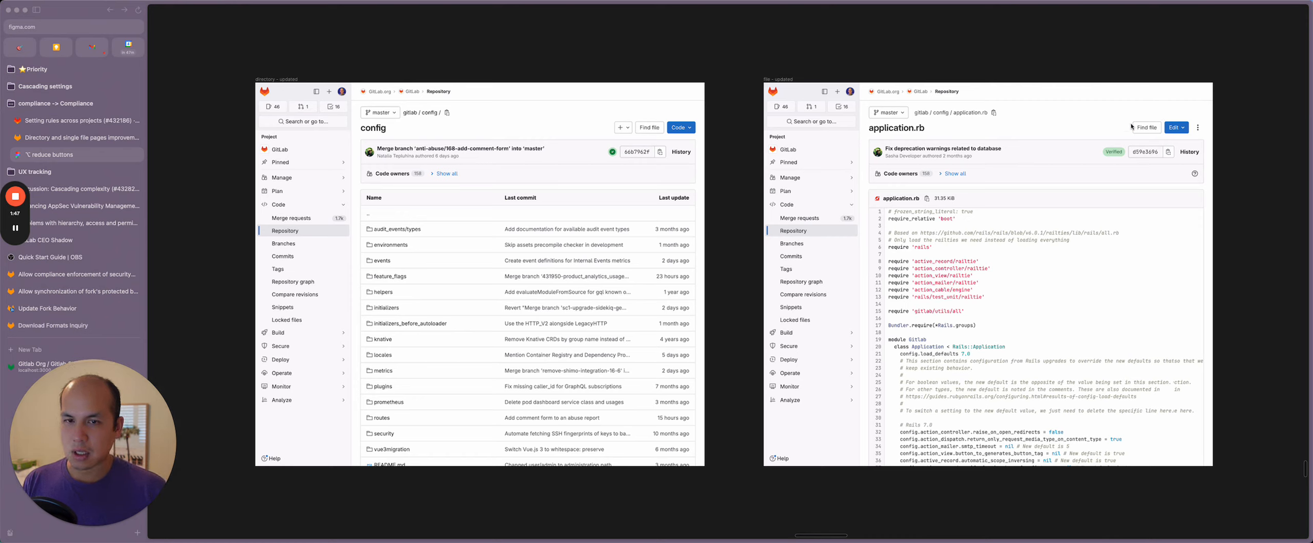
mouse_move(1019, 122)
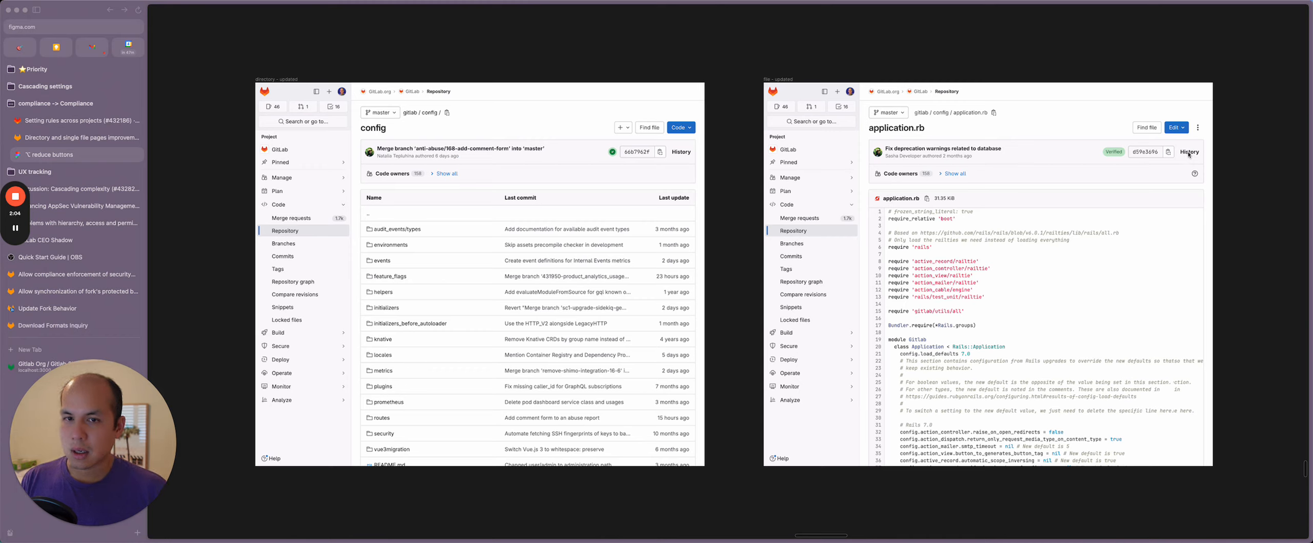
mouse_move(1152, 313)
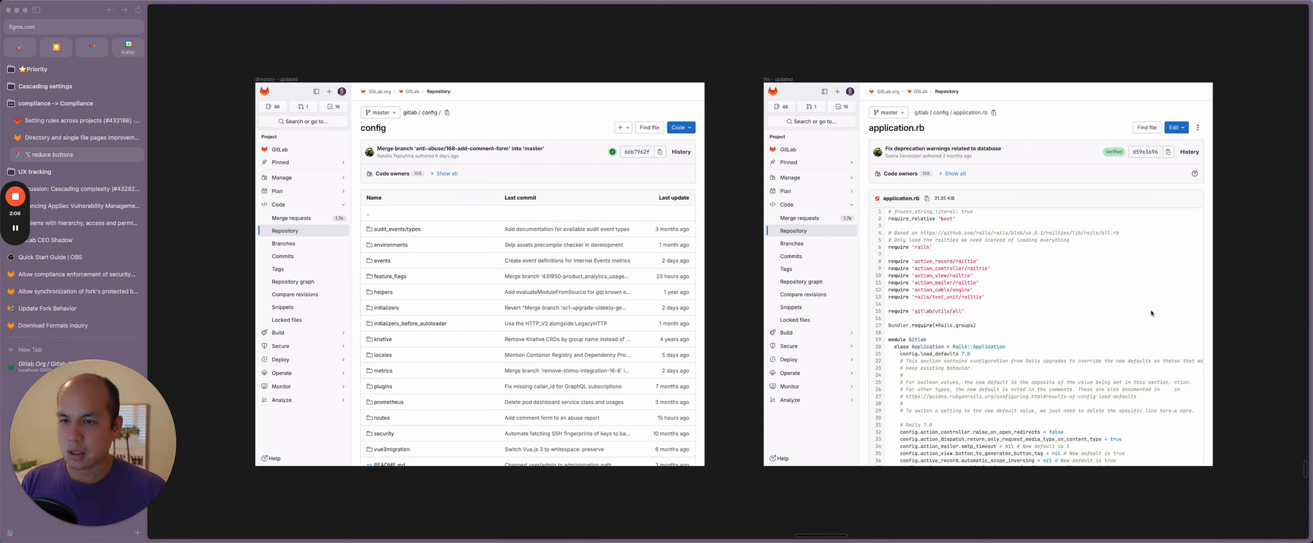
mouse_move(706, 225)
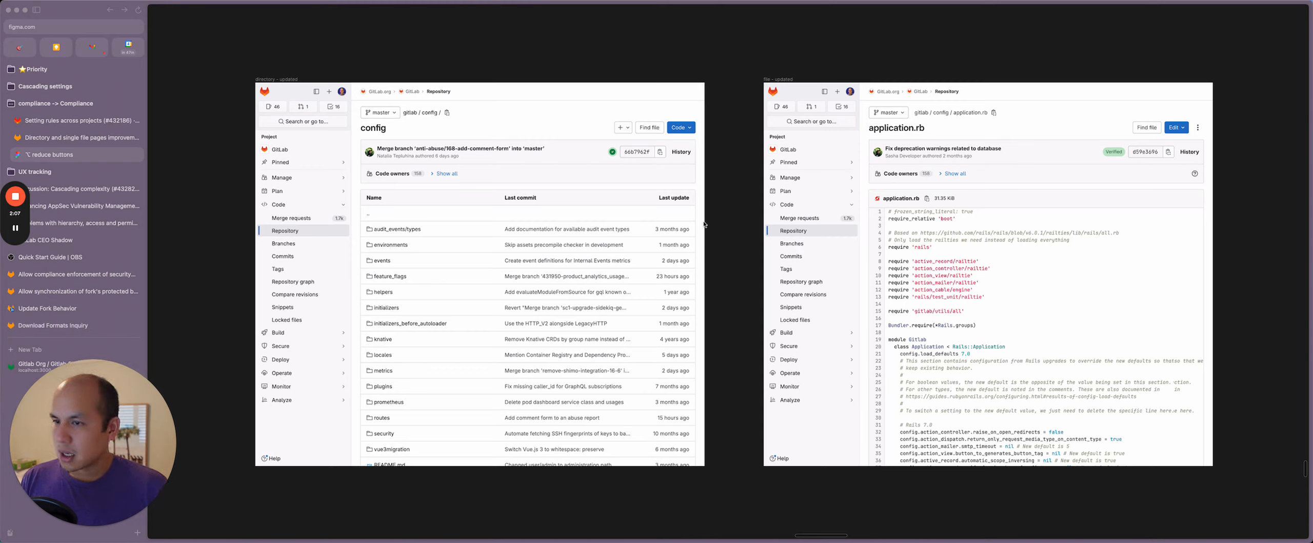
mouse_move(574, 204)
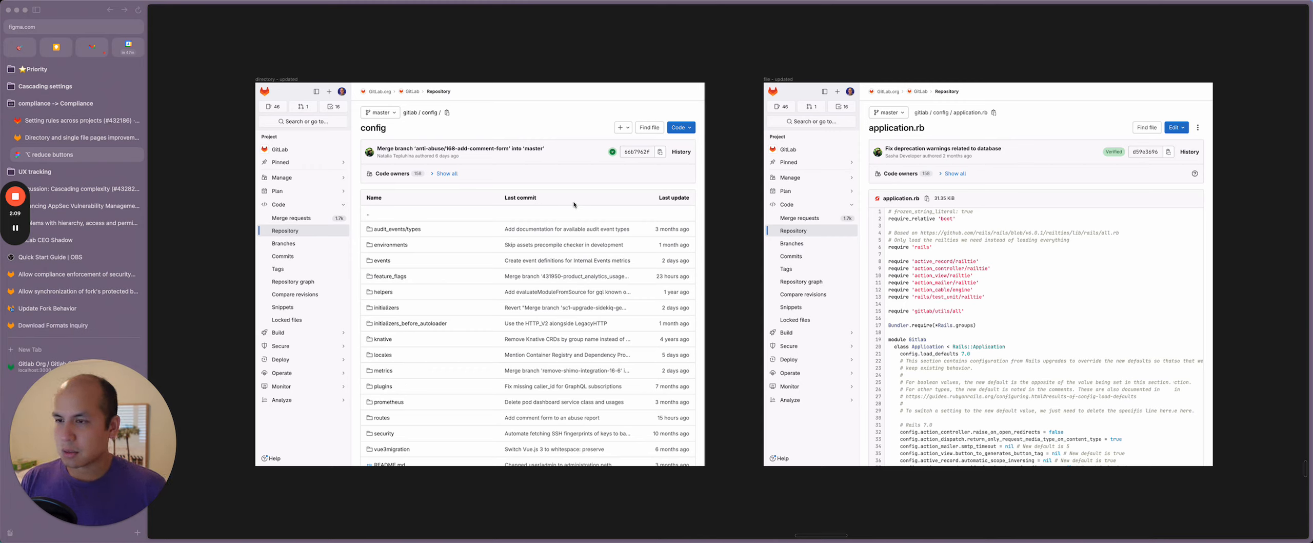
mouse_move(1084, 244)
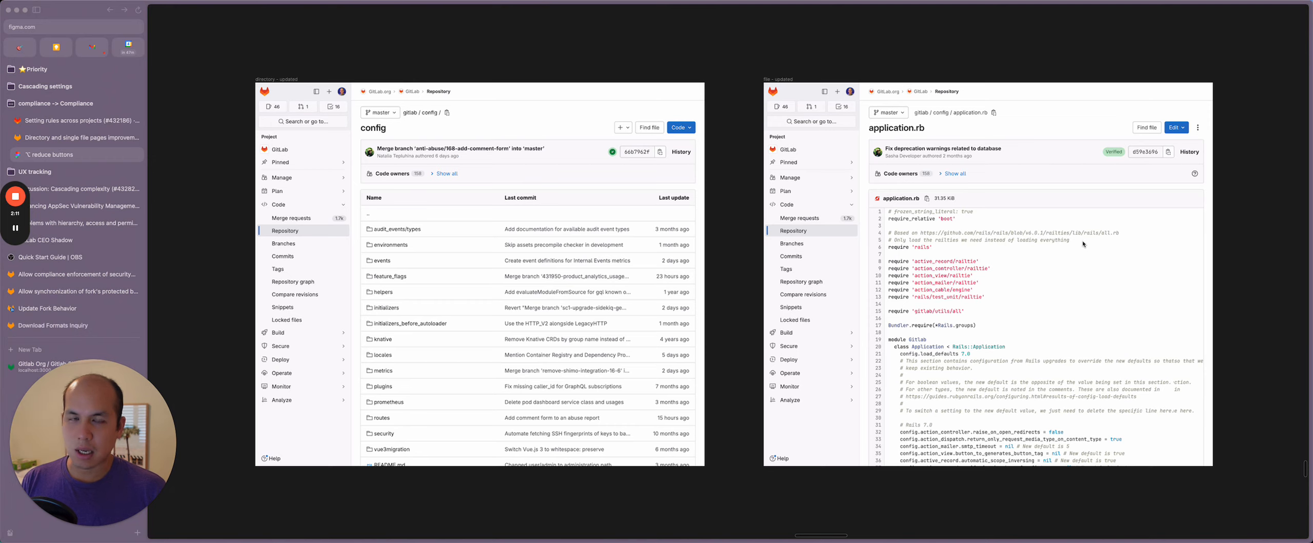
mouse_move(1175, 199)
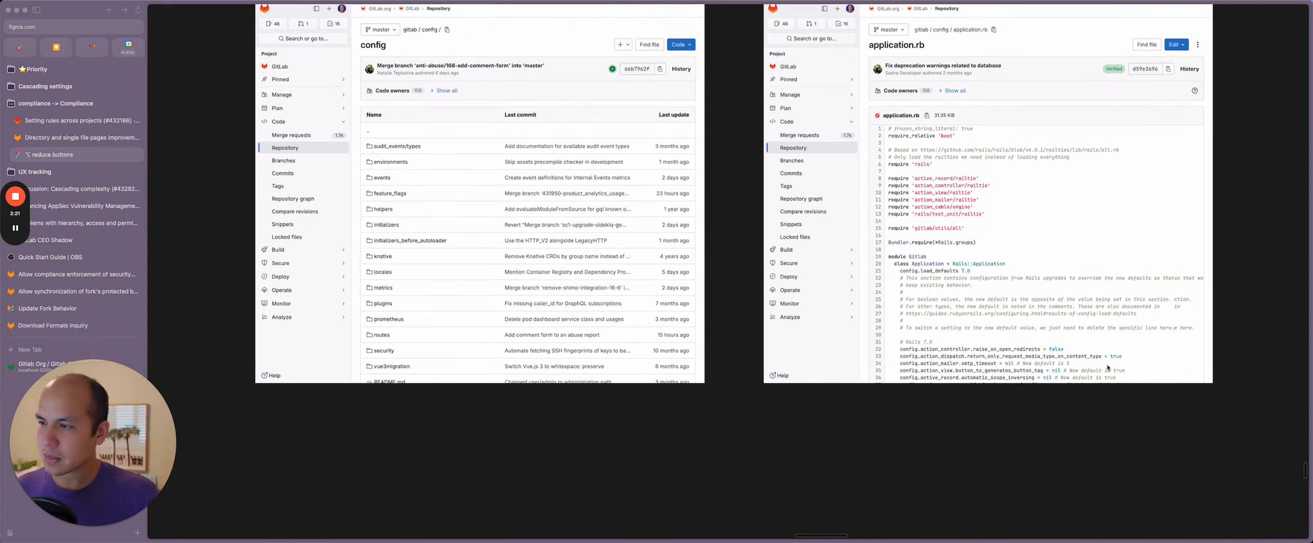
Bring the 'directory - current' and 'directory - updated menu' frames into view with dropdowns open
click(679, 125)
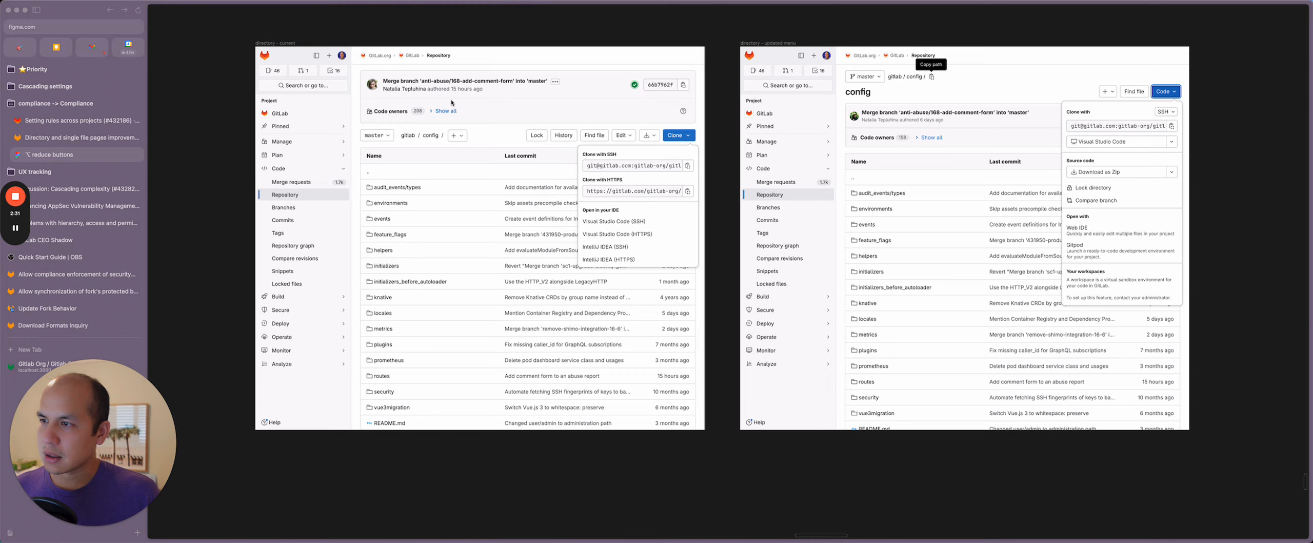
mouse_move(409, 145)
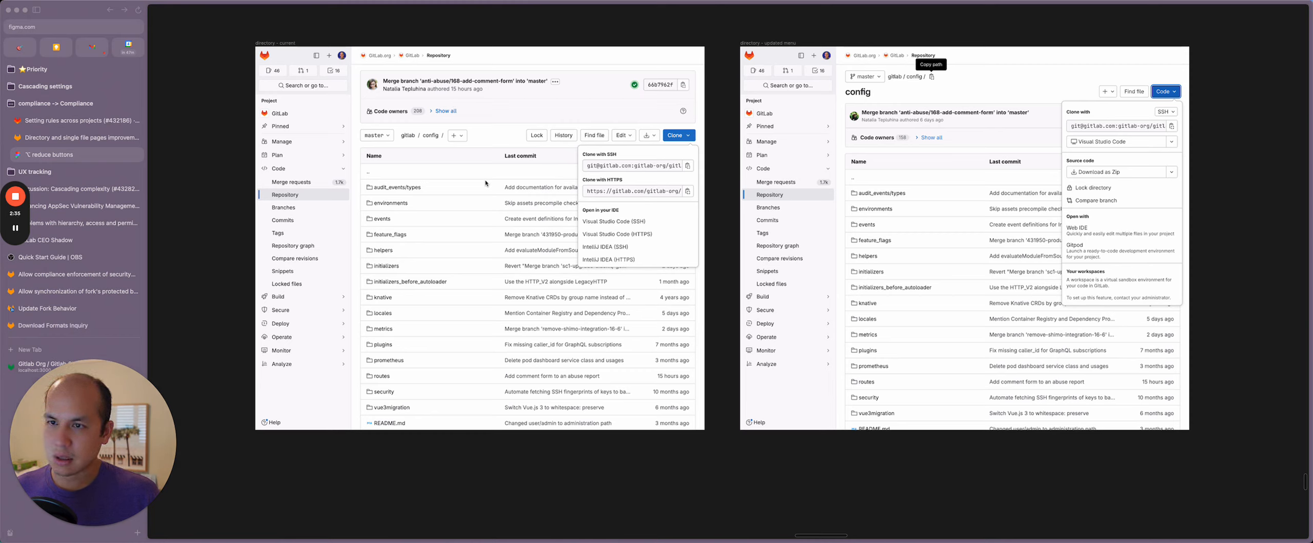
mouse_move(410, 143)
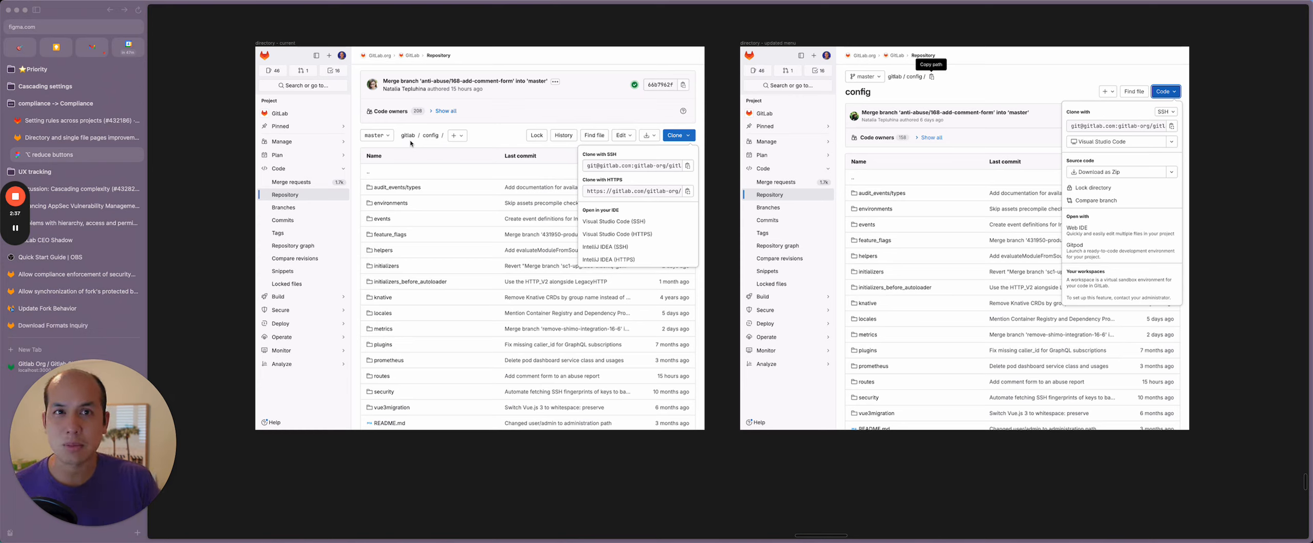
mouse_move(963, 91)
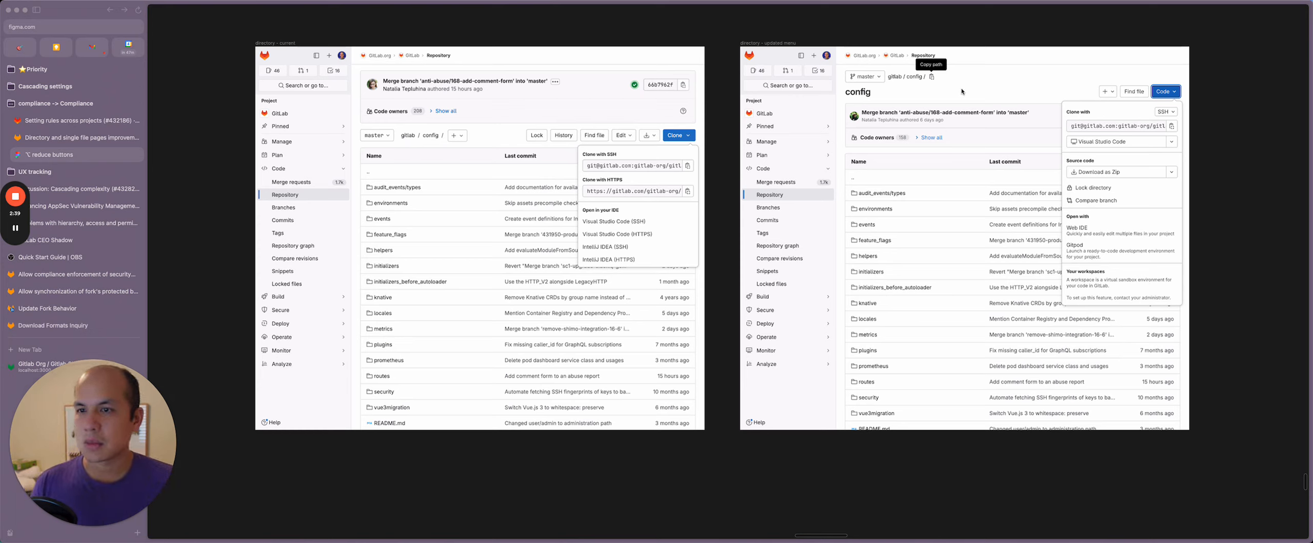
mouse_move(554, 143)
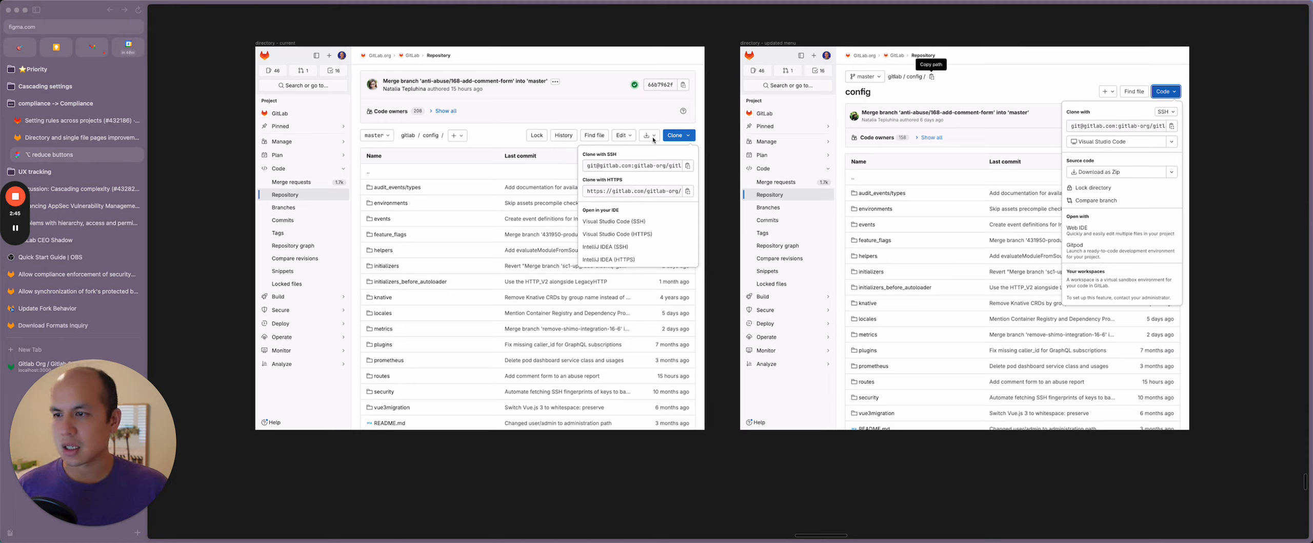
mouse_move(510, 139)
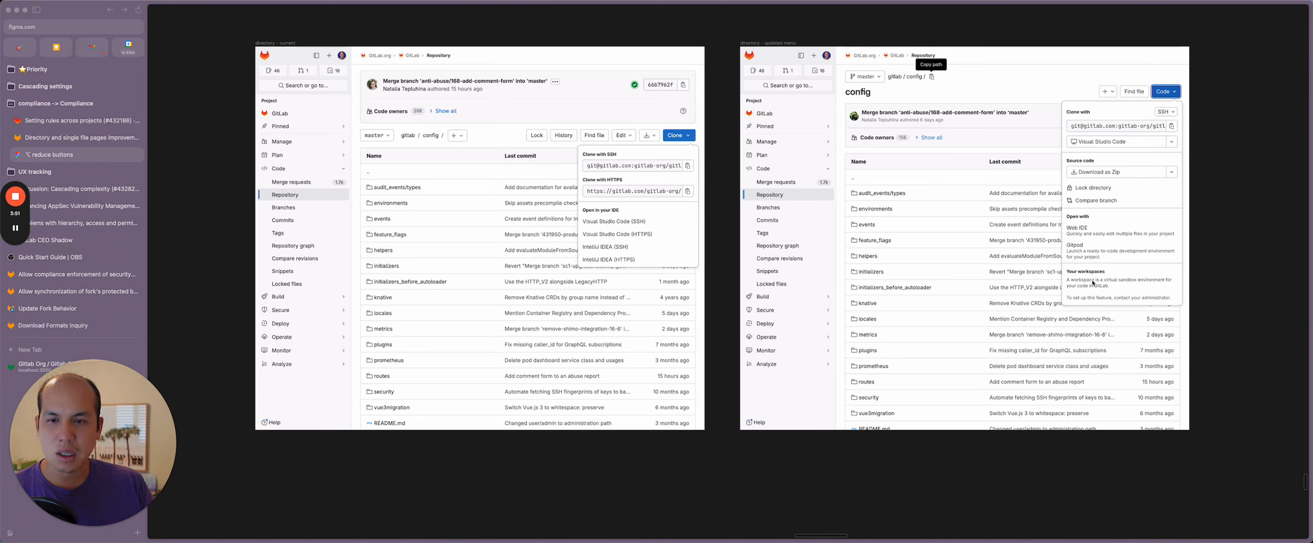
mouse_move(1071, 298)
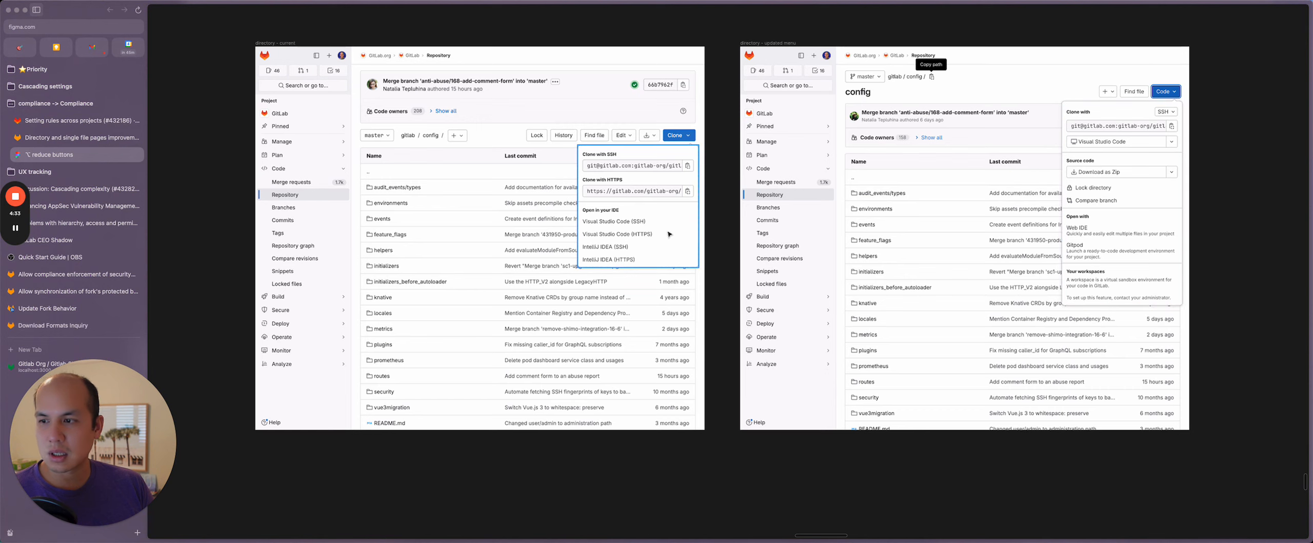
mouse_move(621, 265)
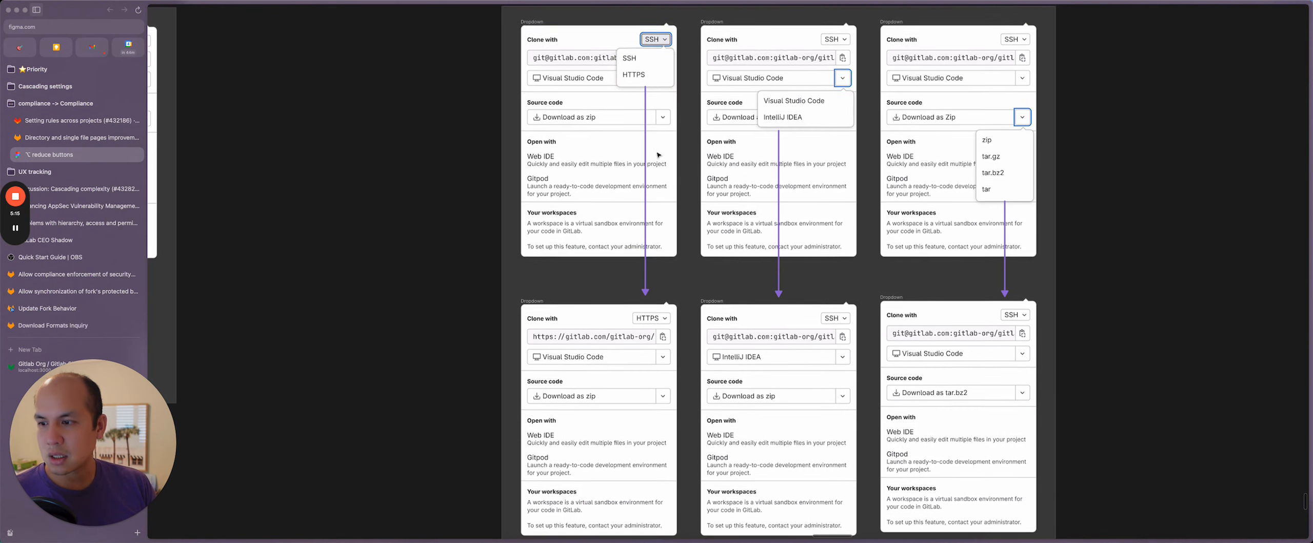
scroll(down, 3)
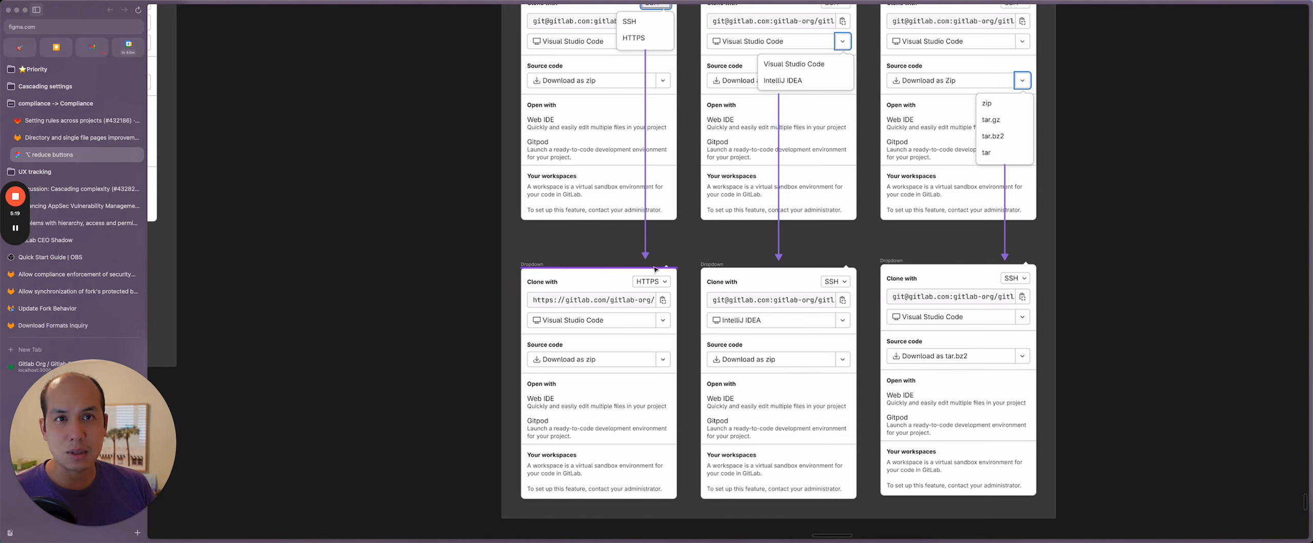
scroll(down, 3)
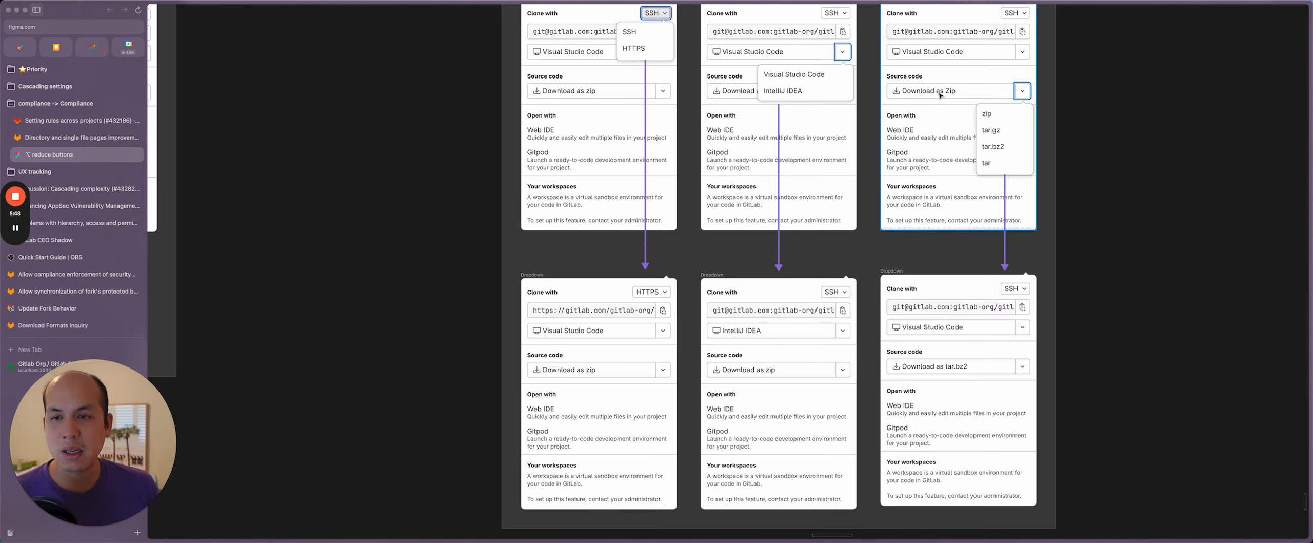
mouse_move(1016, 142)
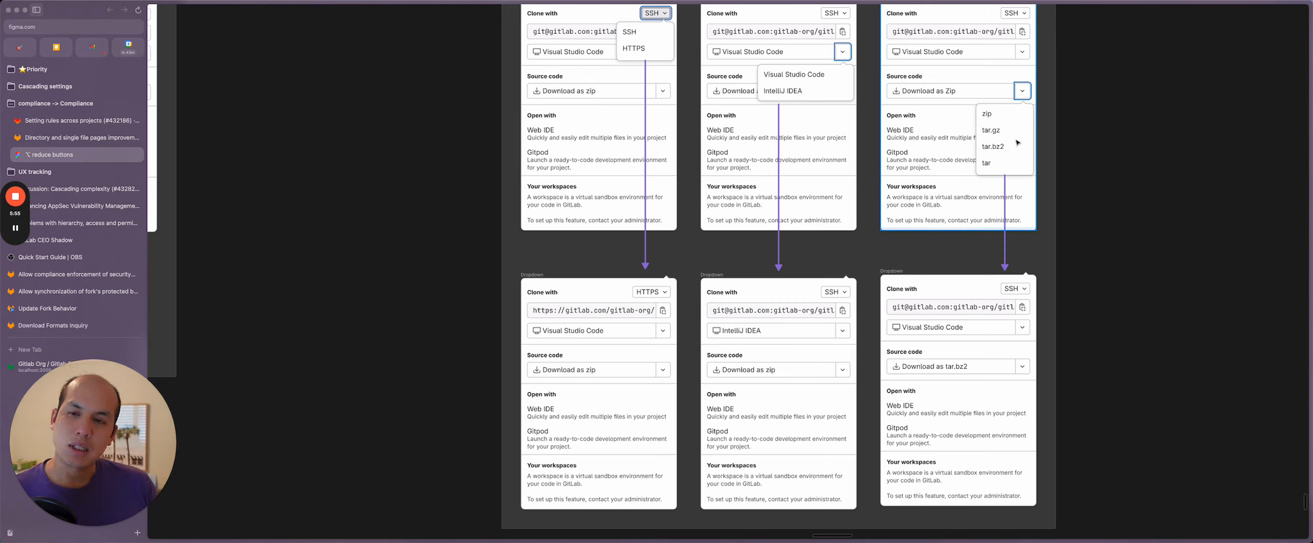
mouse_move(1004, 165)
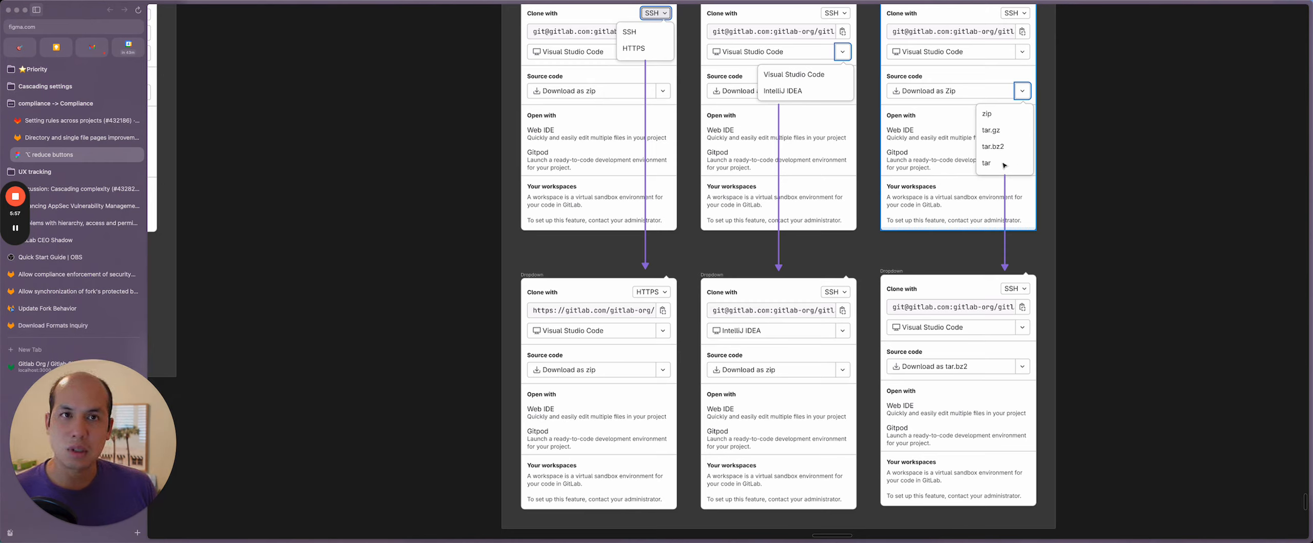
mouse_move(1000, 132)
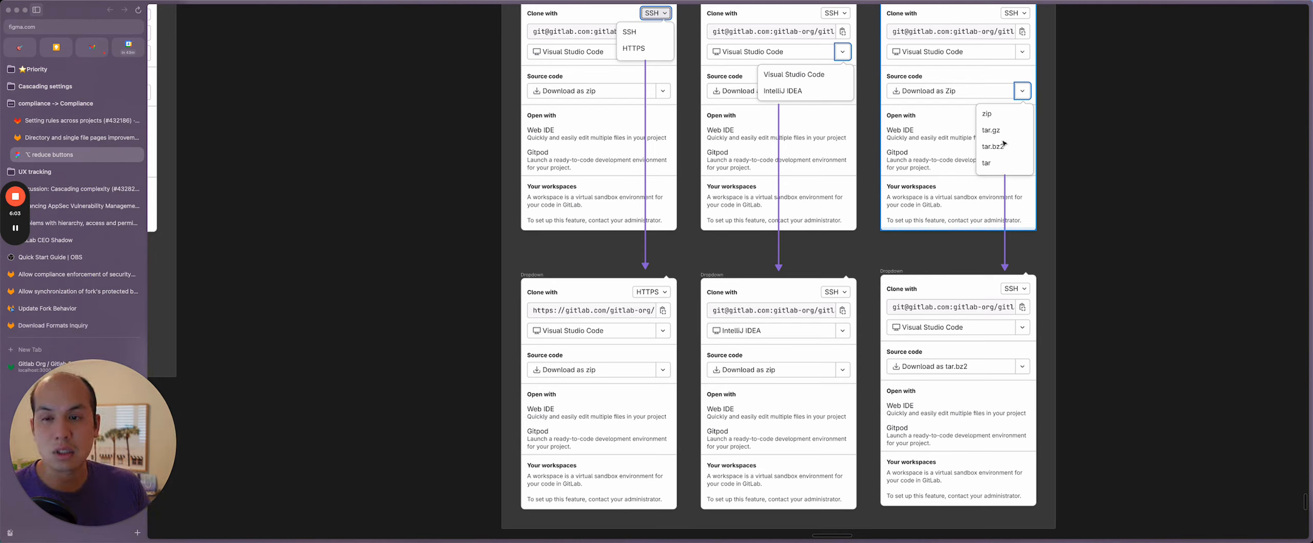
mouse_move(1072, 155)
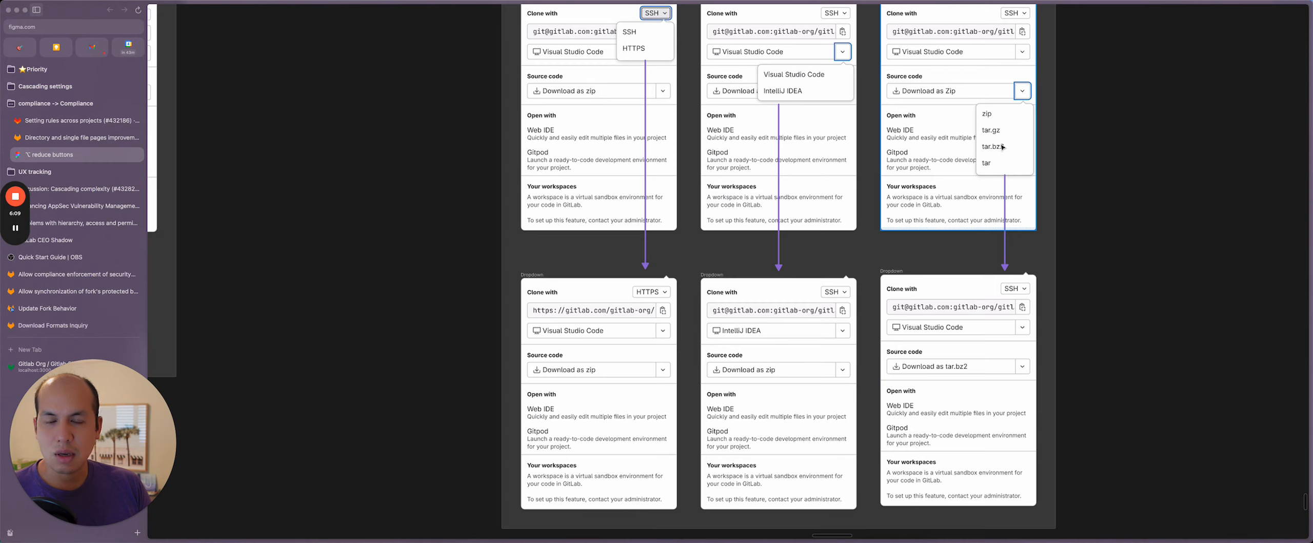
mouse_move(1000, 135)
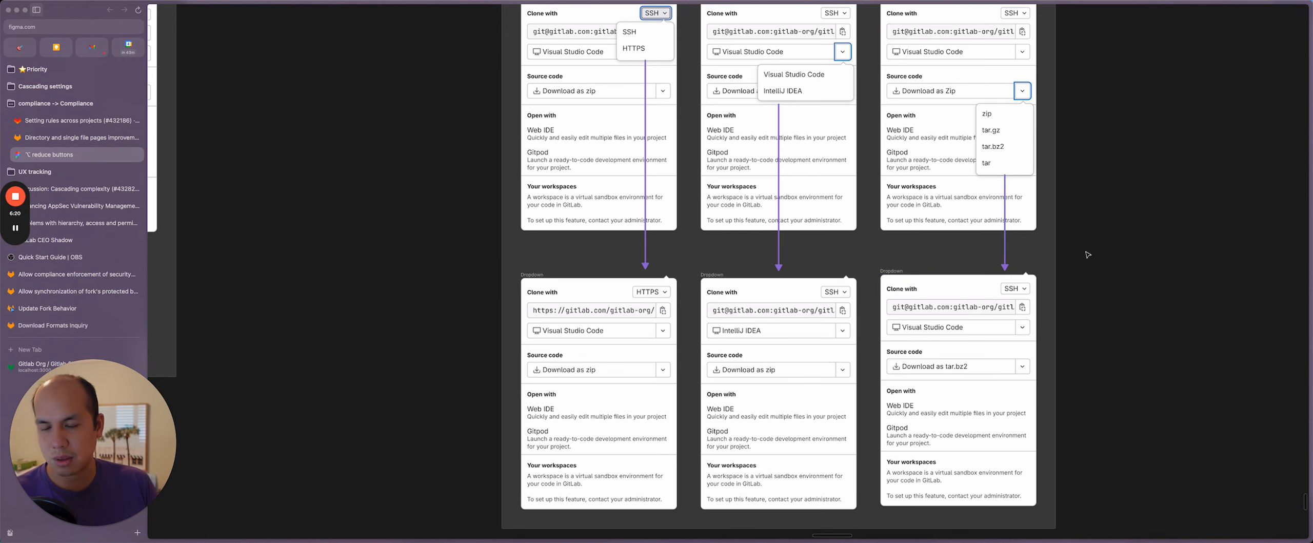
Scroll to the repository frames comparing the current Clone menu with the new Code dropdown
scroll(down, 3)
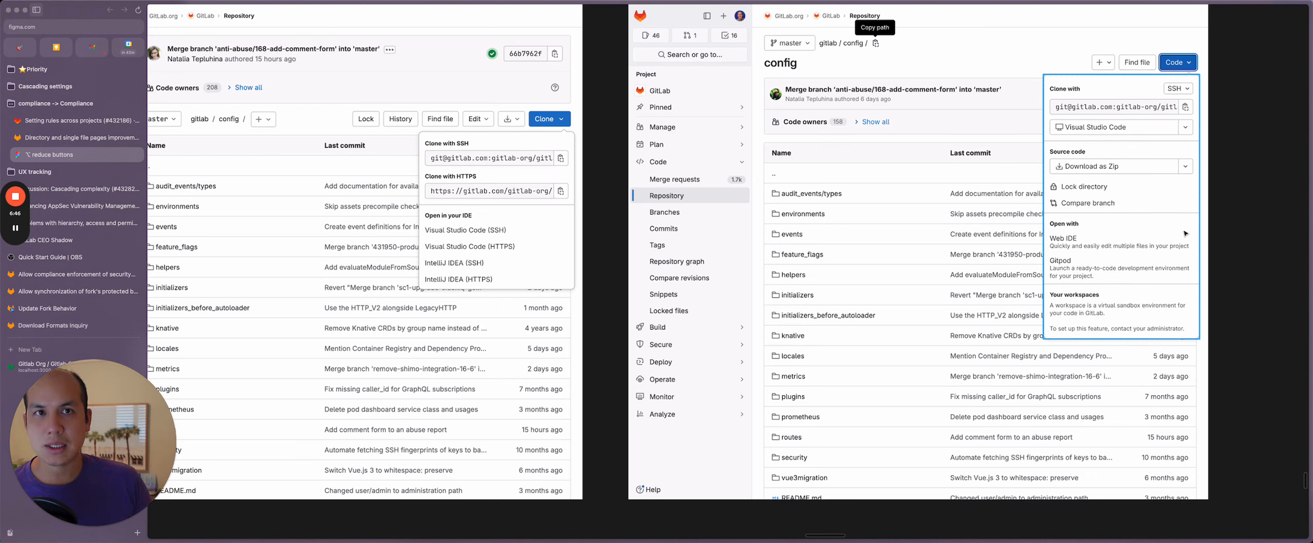
mouse_move(1145, 293)
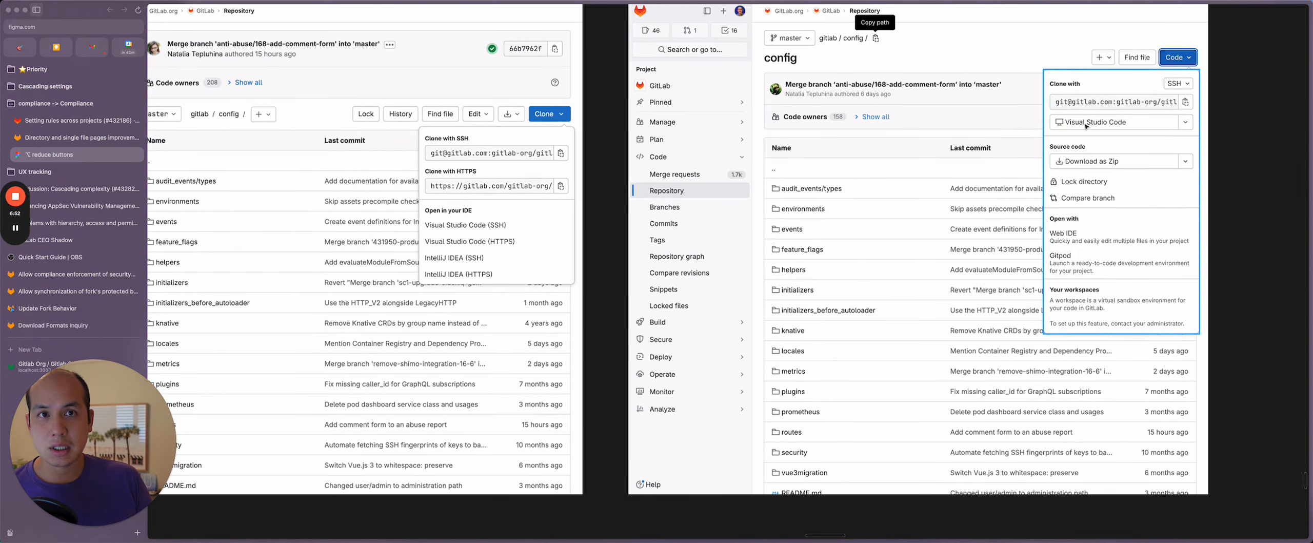
mouse_move(1088, 237)
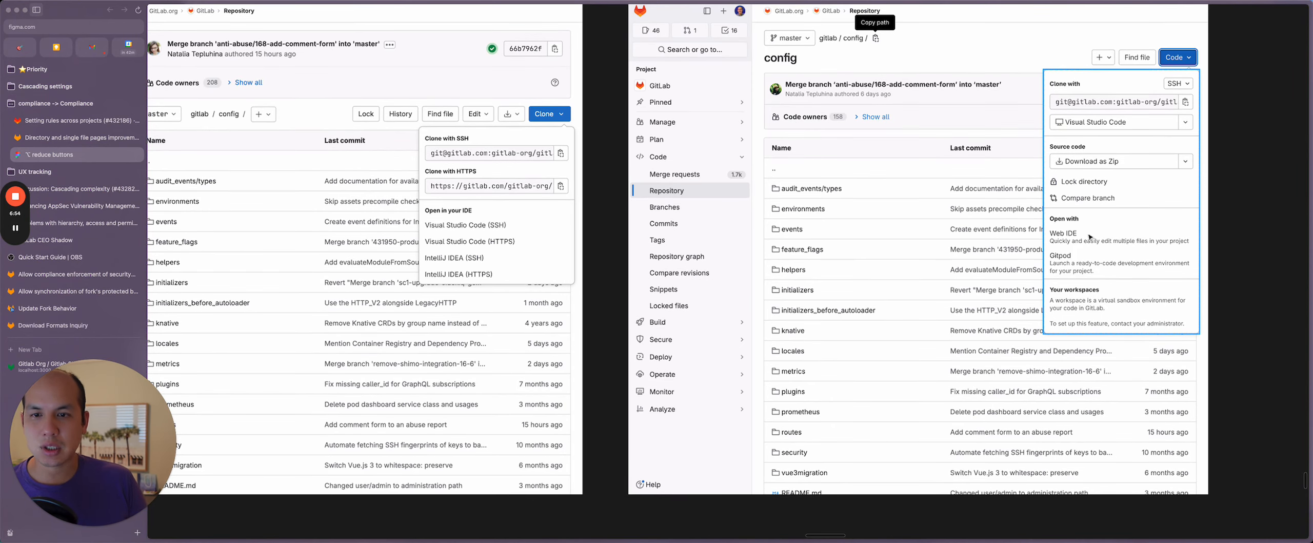
mouse_move(1089, 255)
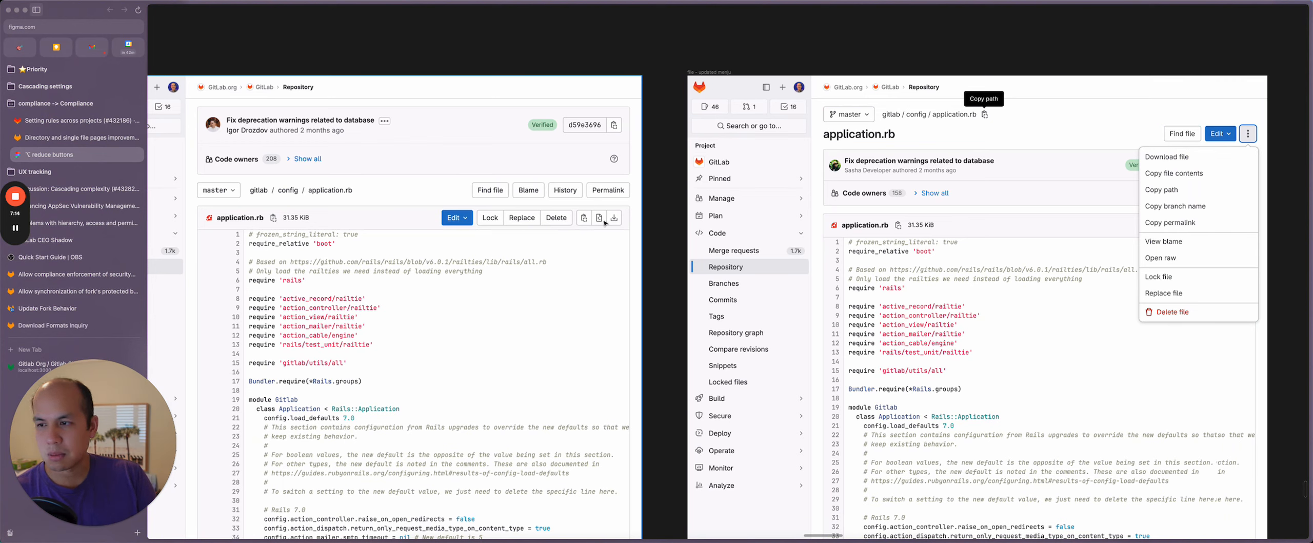
mouse_move(591, 219)
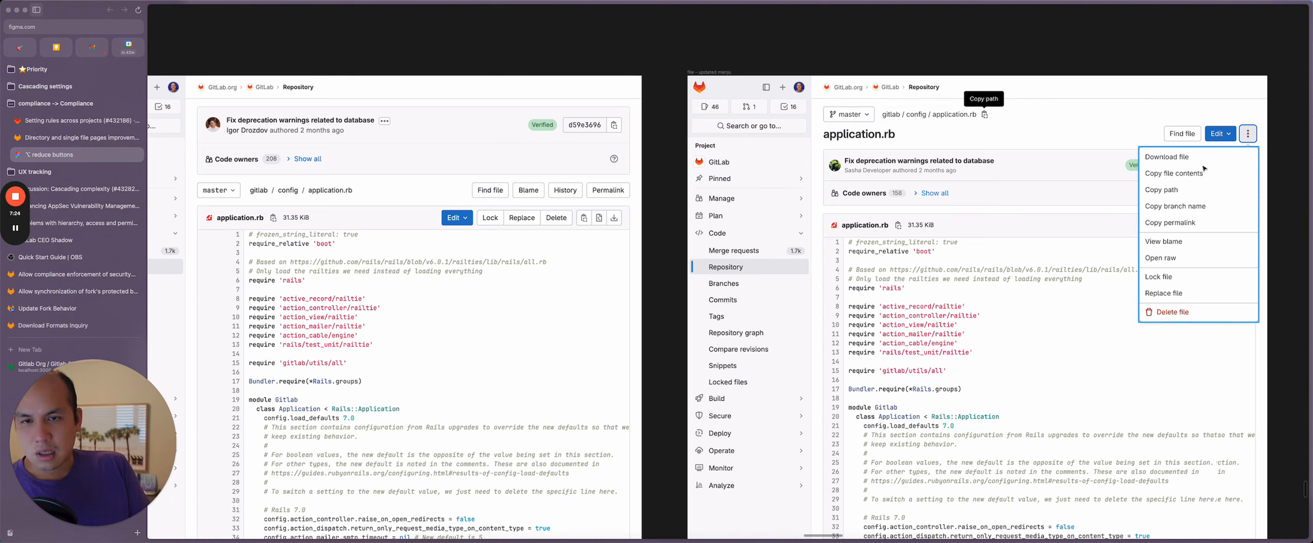
mouse_move(1196, 205)
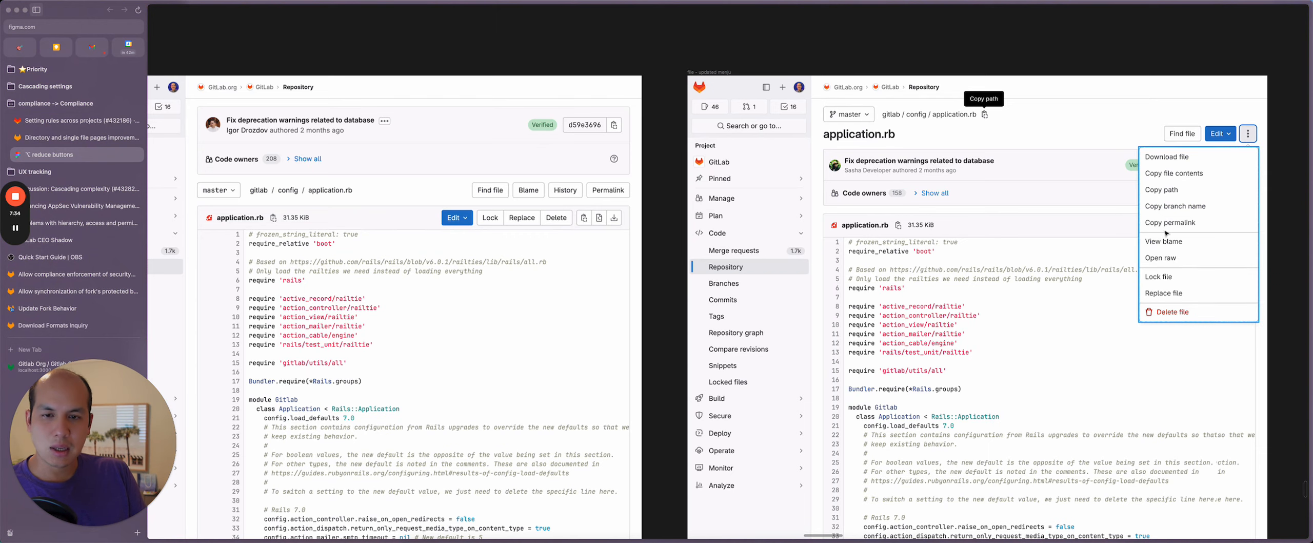
mouse_move(1173, 259)
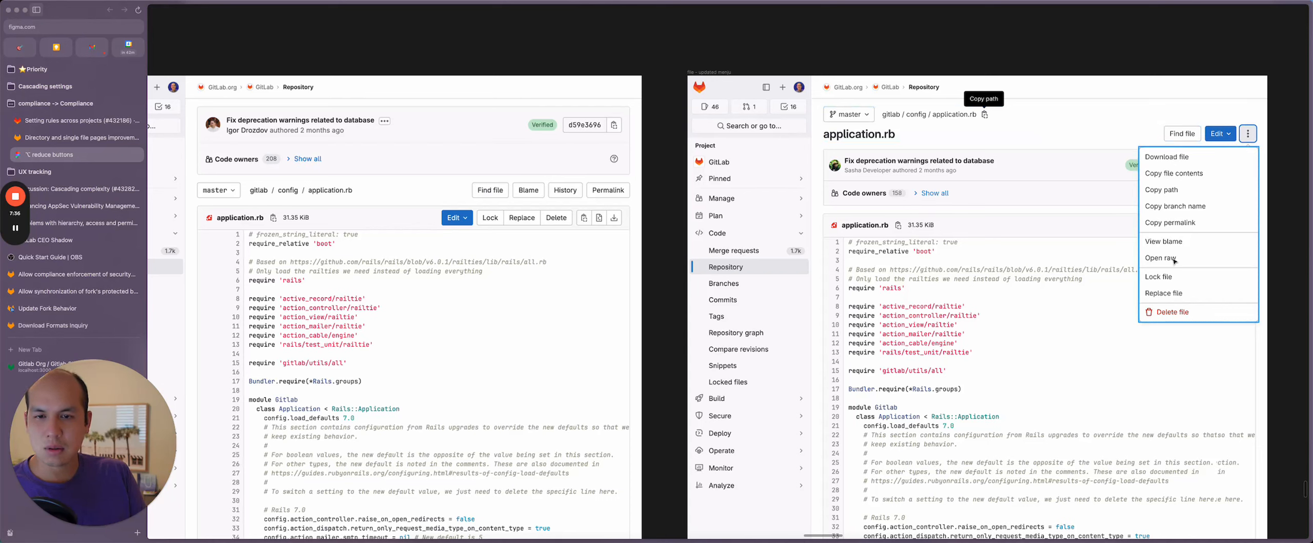
mouse_move(477, 278)
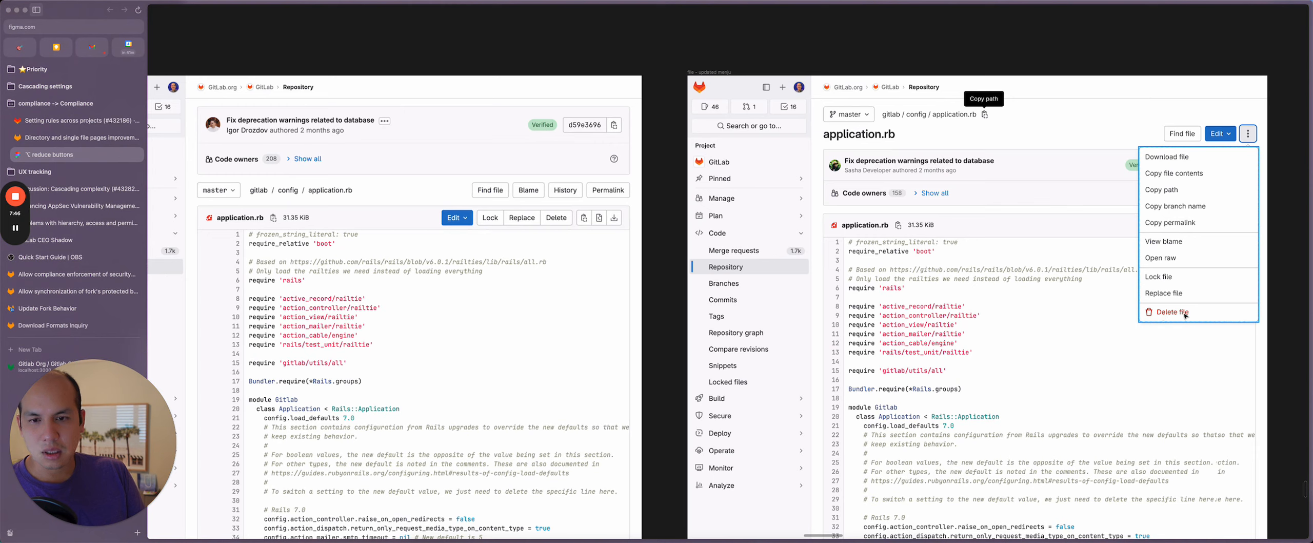
mouse_move(1196, 314)
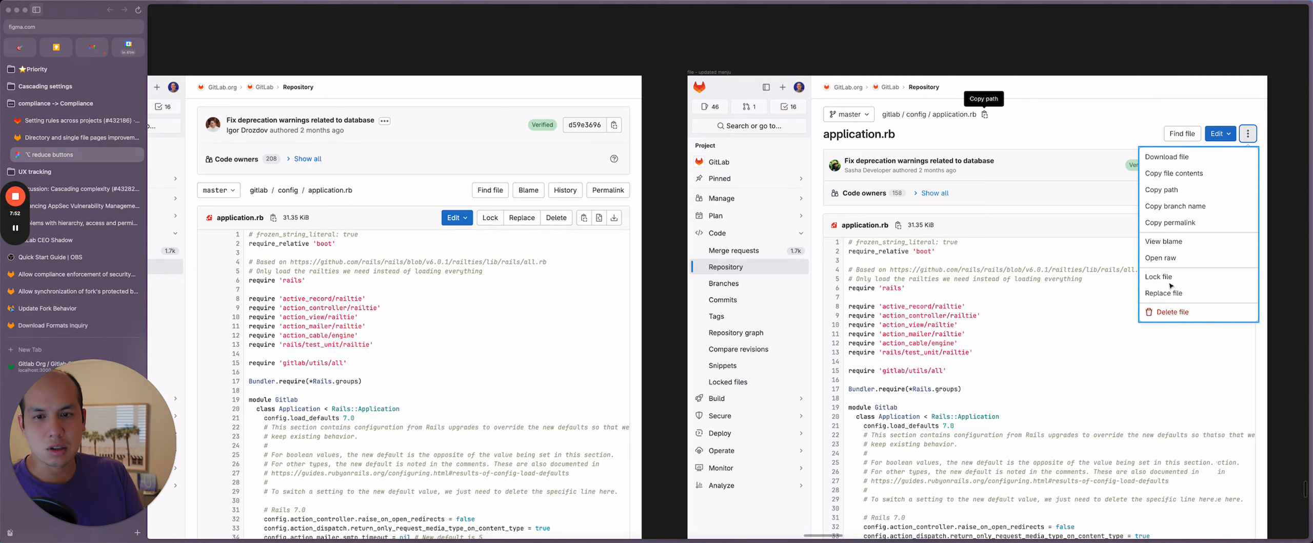
mouse_move(1190, 295)
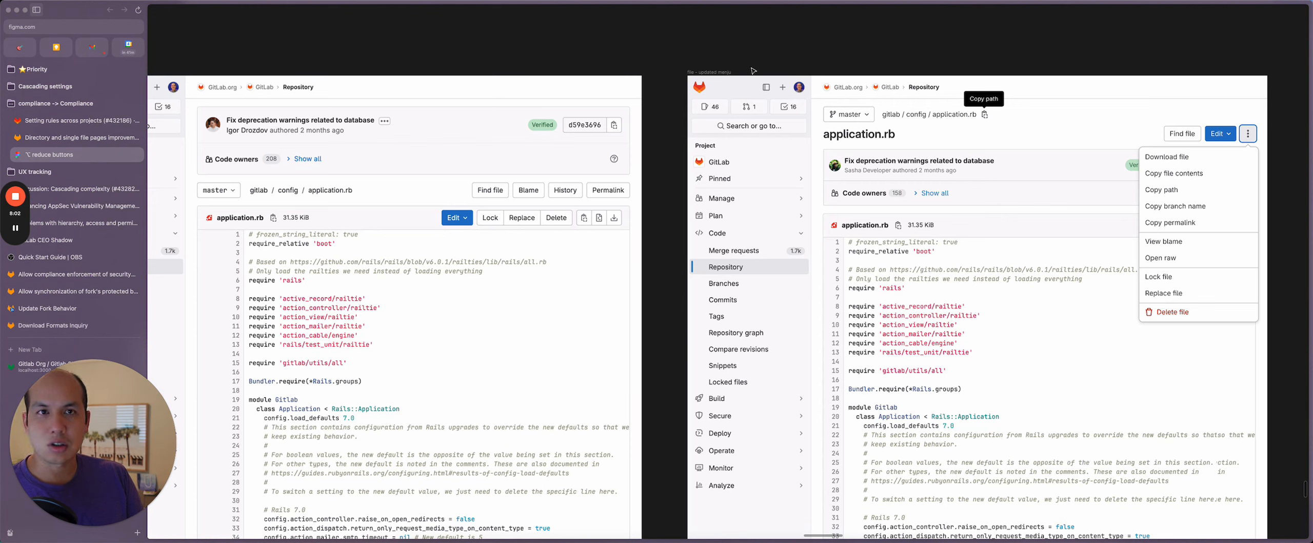
mouse_move(975, 35)
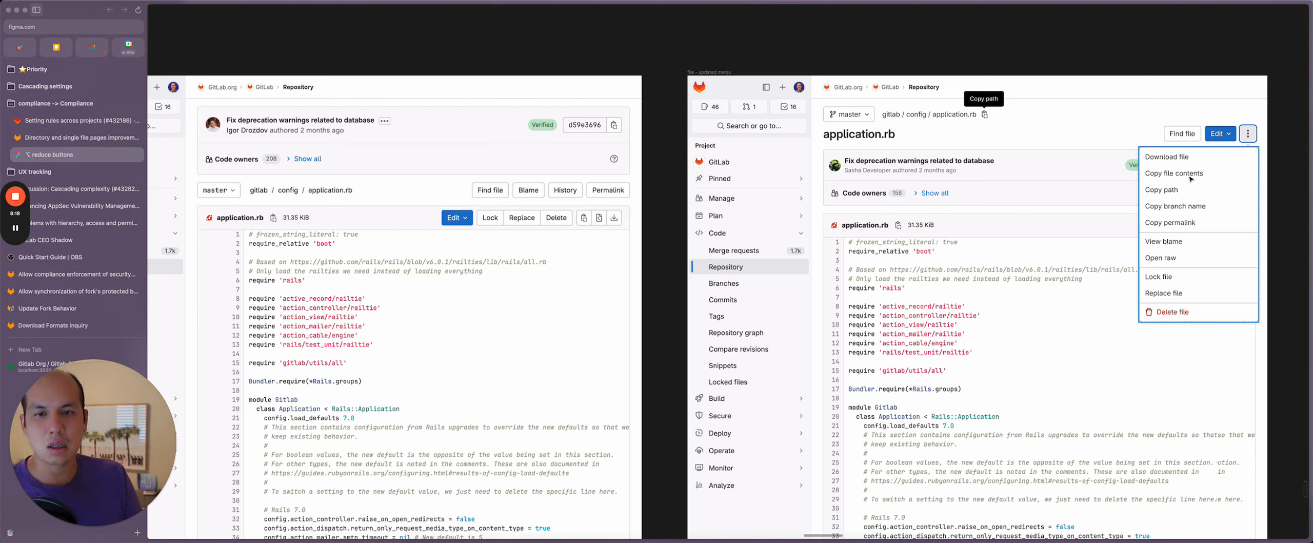
mouse_move(1200, 215)
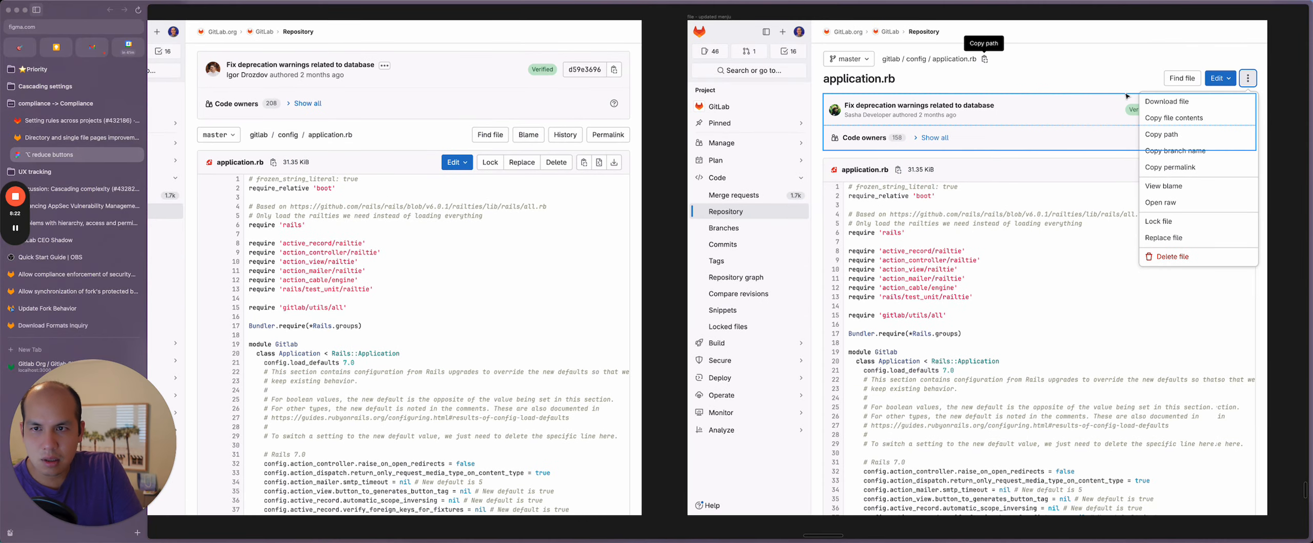
Scroll to show the Code dropdown frame beside the application.rb overflow menu frame
scroll(down, 3)
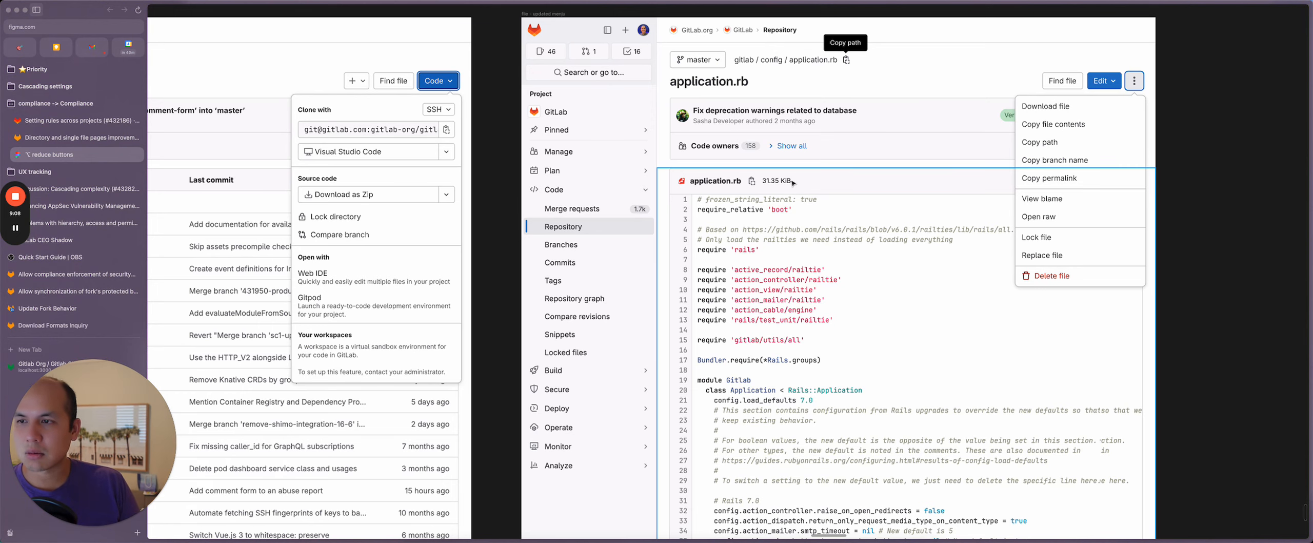
scroll(down, 3)
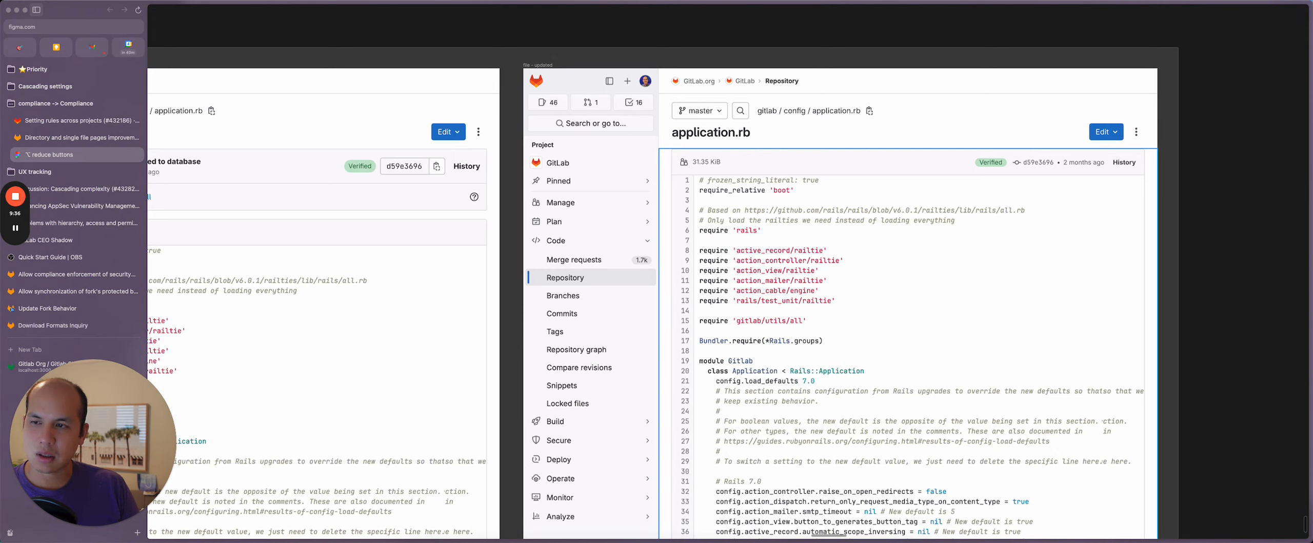
mouse_move(698, 166)
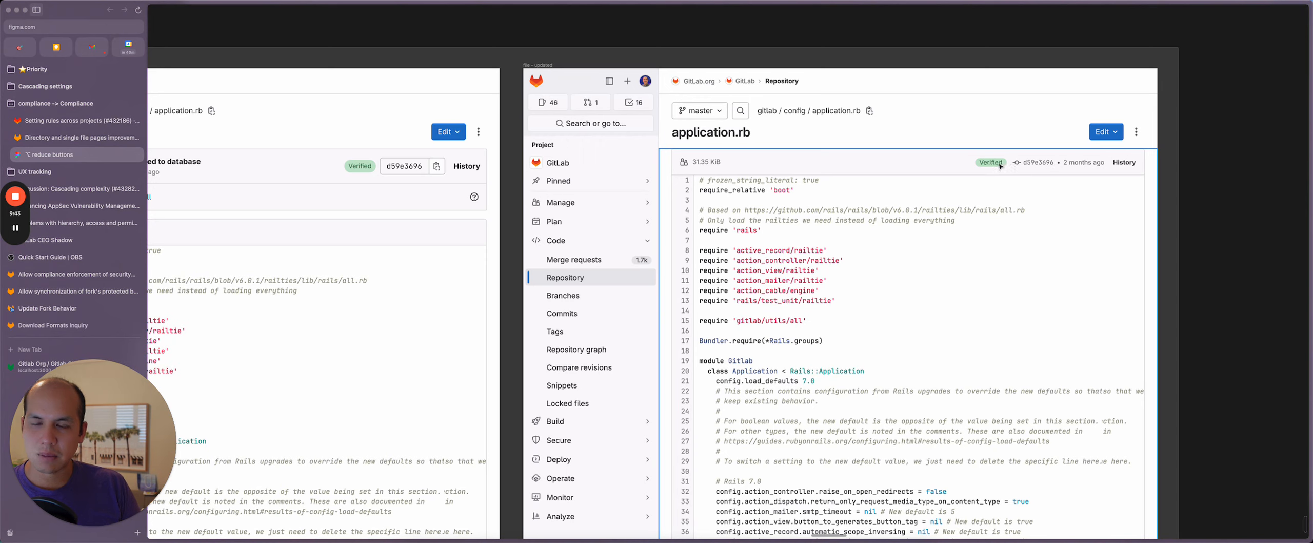
mouse_move(1070, 162)
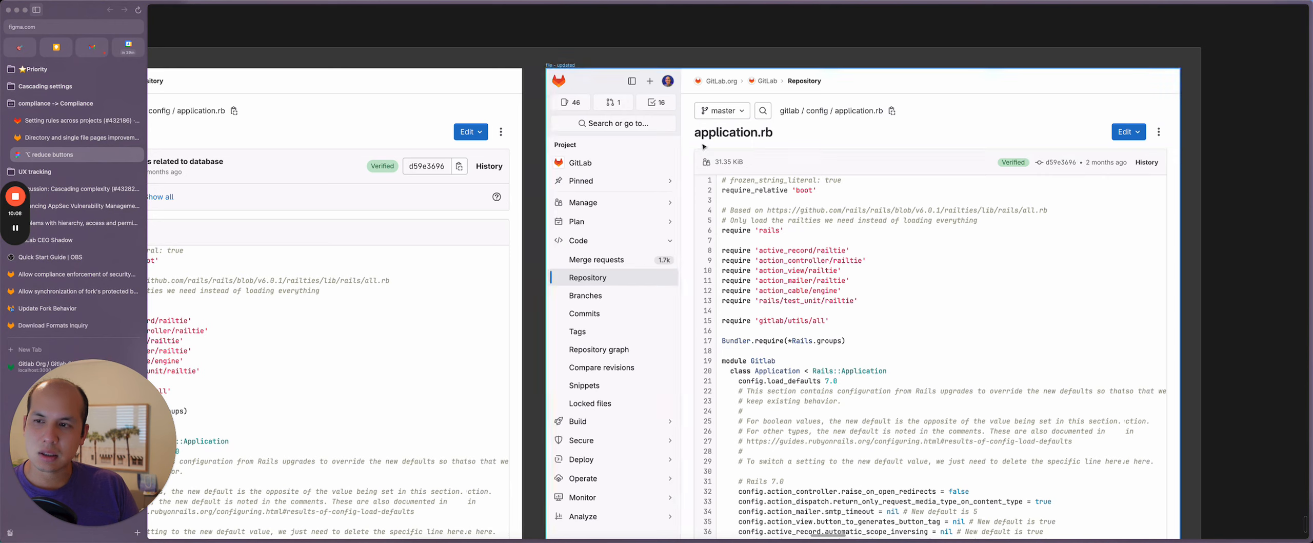
mouse_move(863, 146)
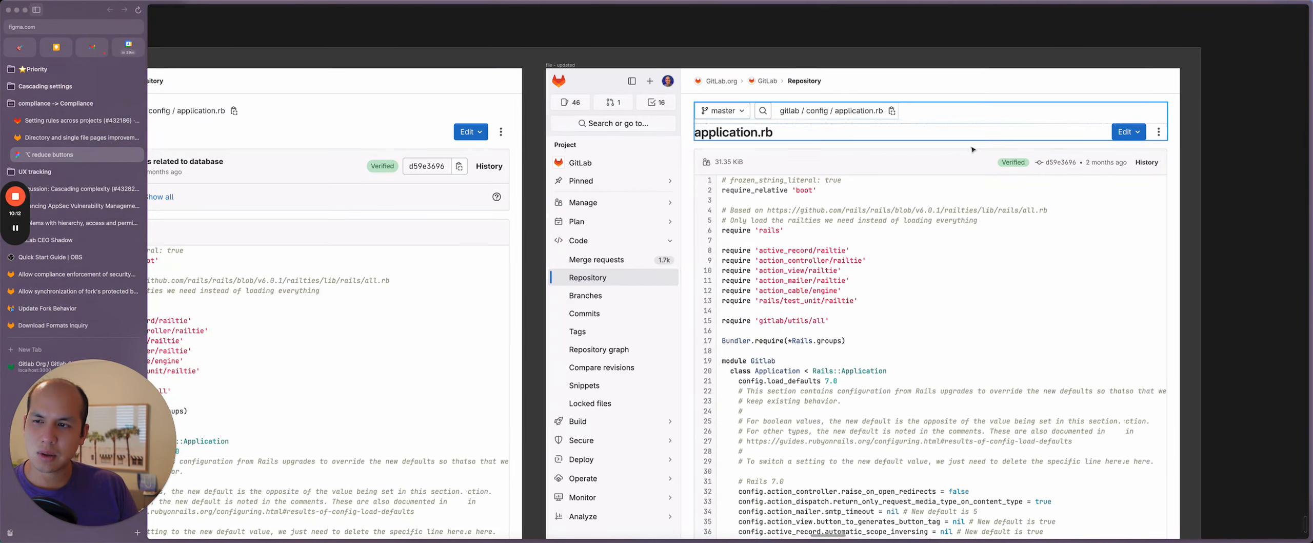
mouse_move(1032, 141)
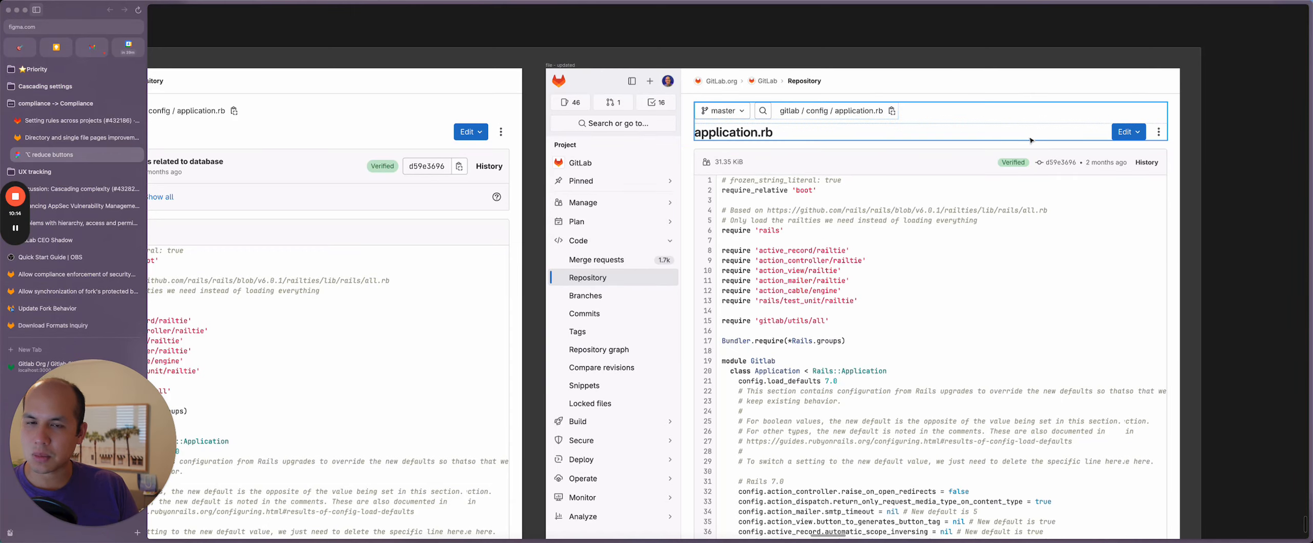
mouse_move(1085, 129)
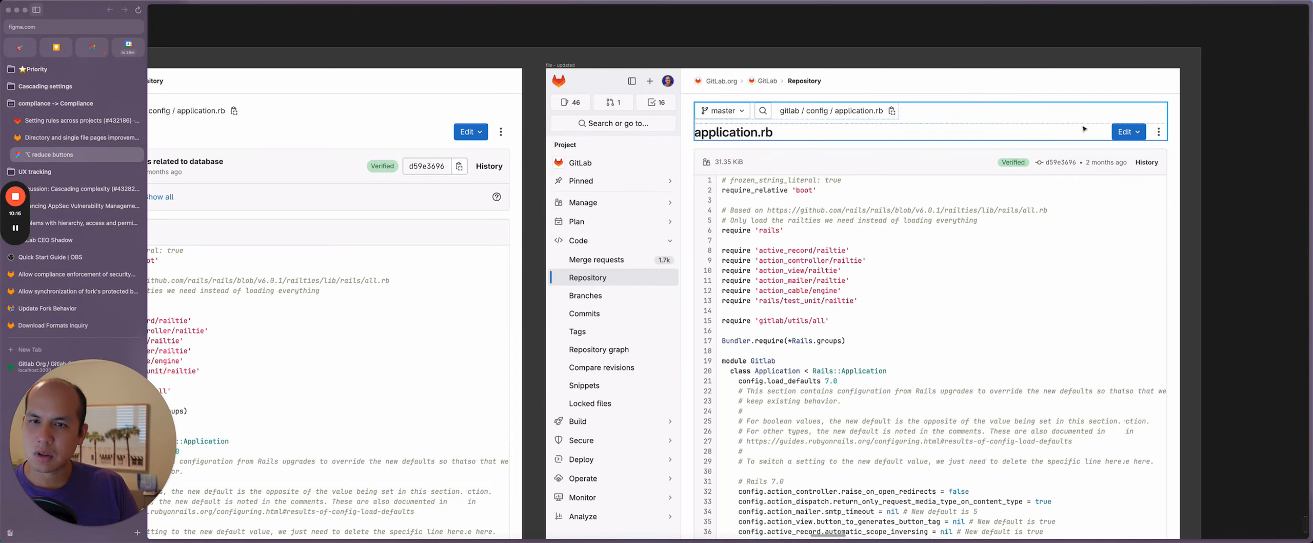